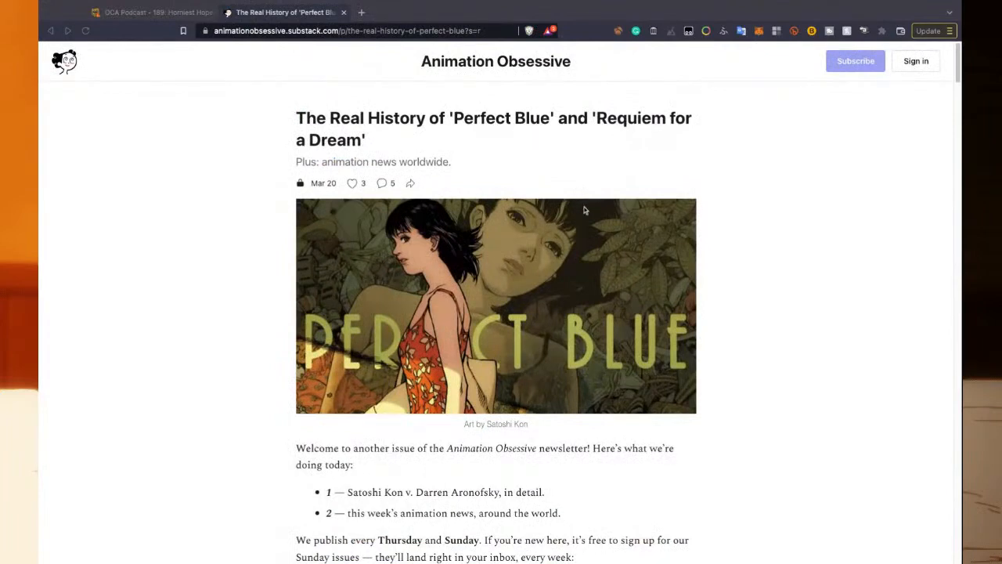
scroll("down", 3)
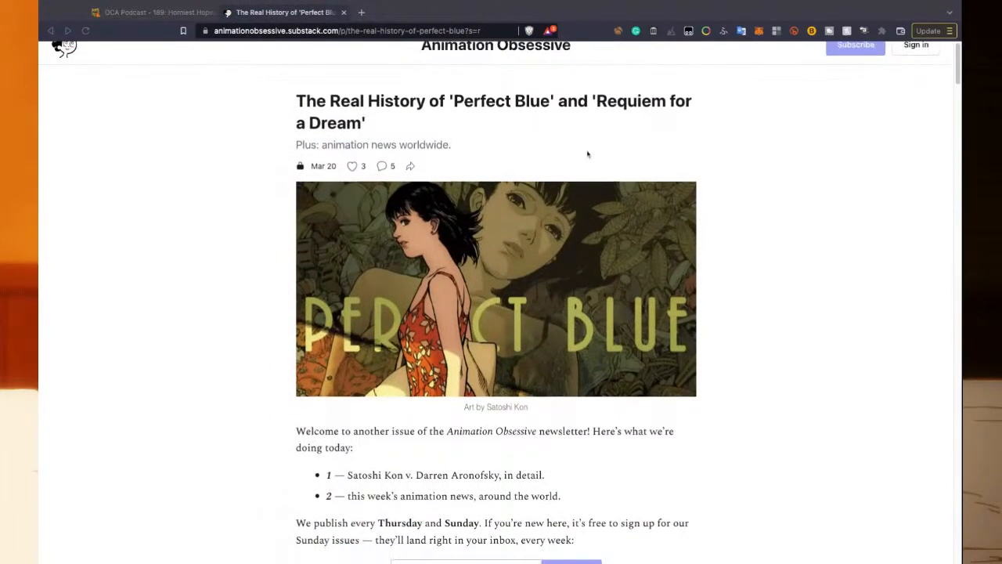
scroll("down", 3)
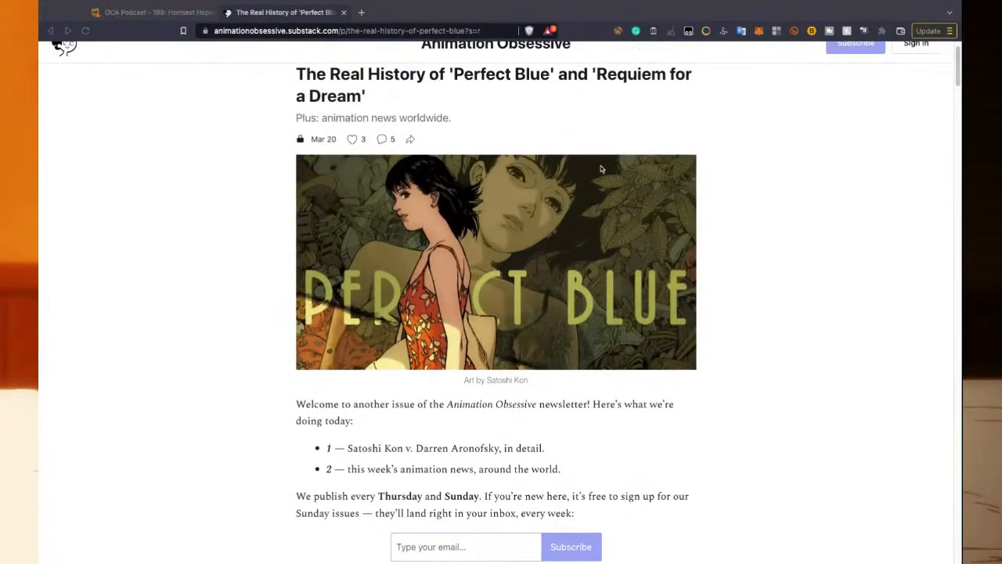
mouse_move(636, 194)
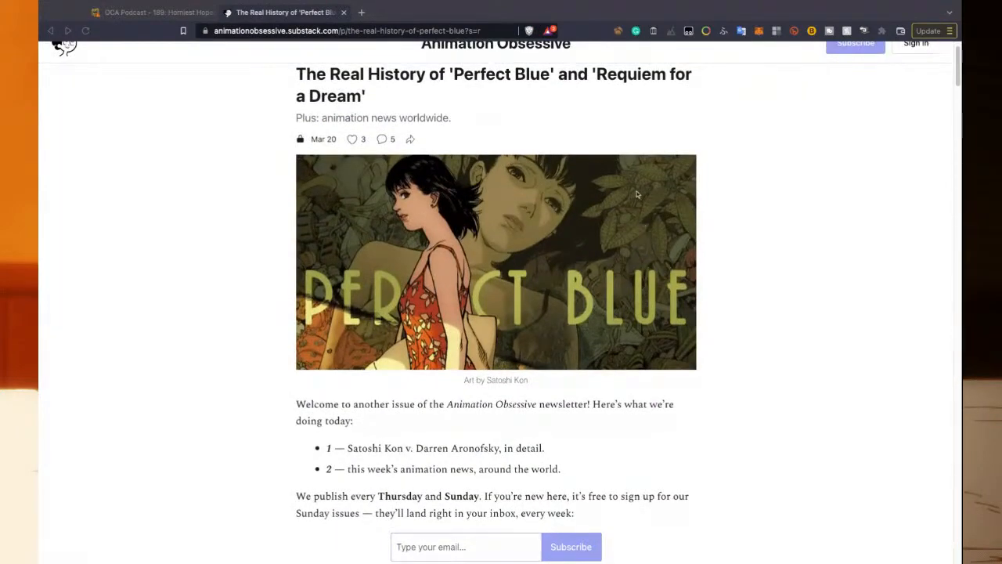
mouse_move(614, 195)
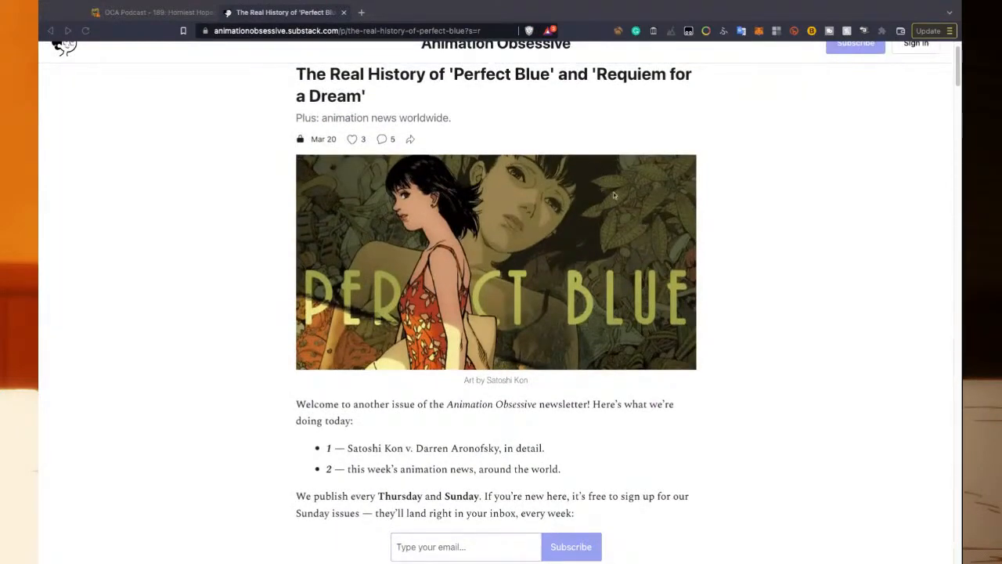
mouse_move(635, 217)
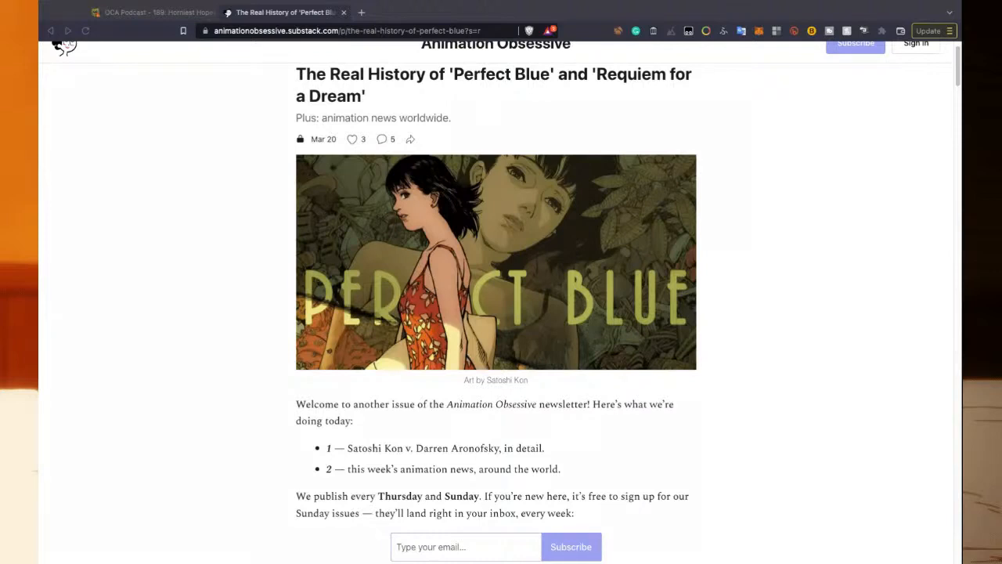
mouse_move(445, 413)
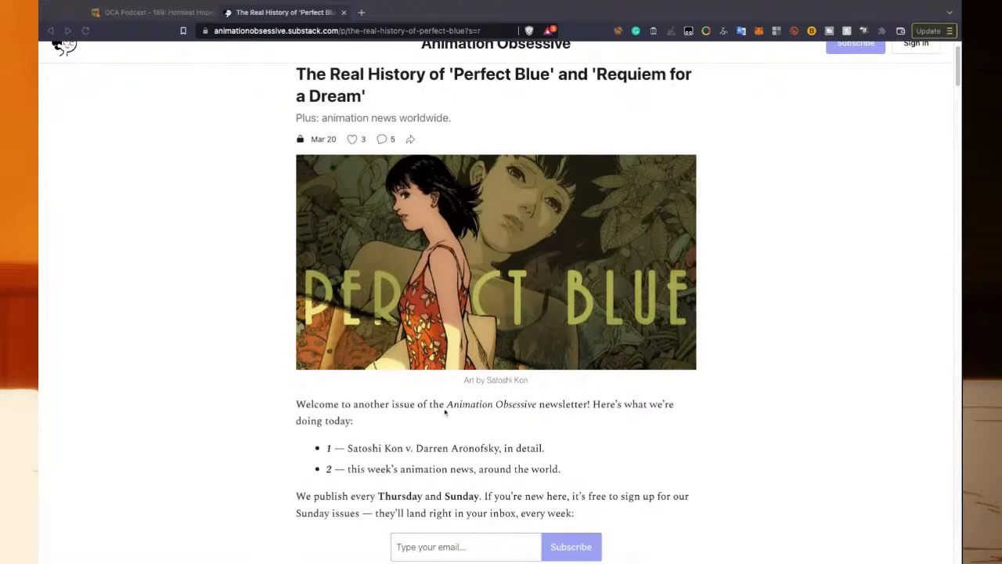
mouse_move(565, 408)
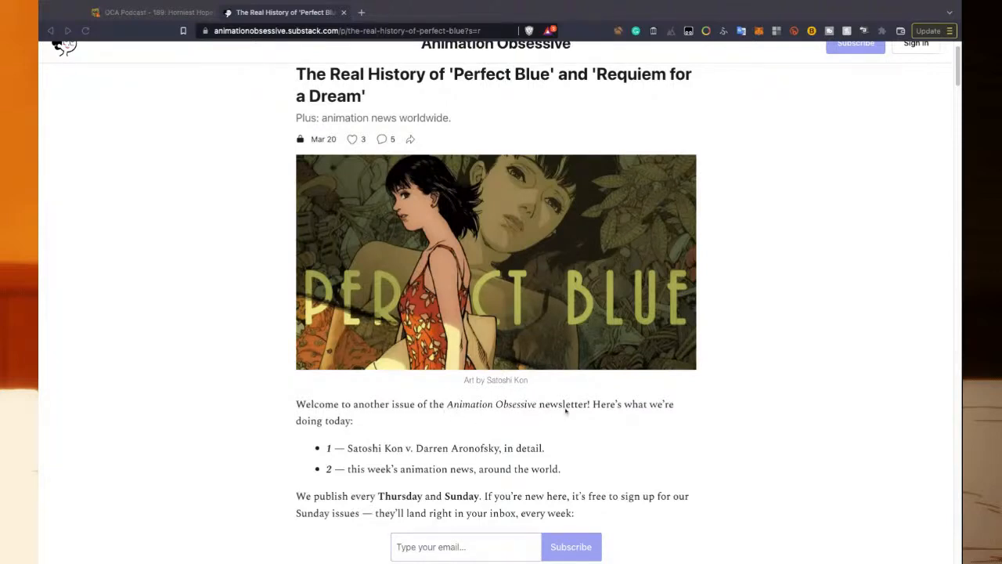
scroll("down", 3)
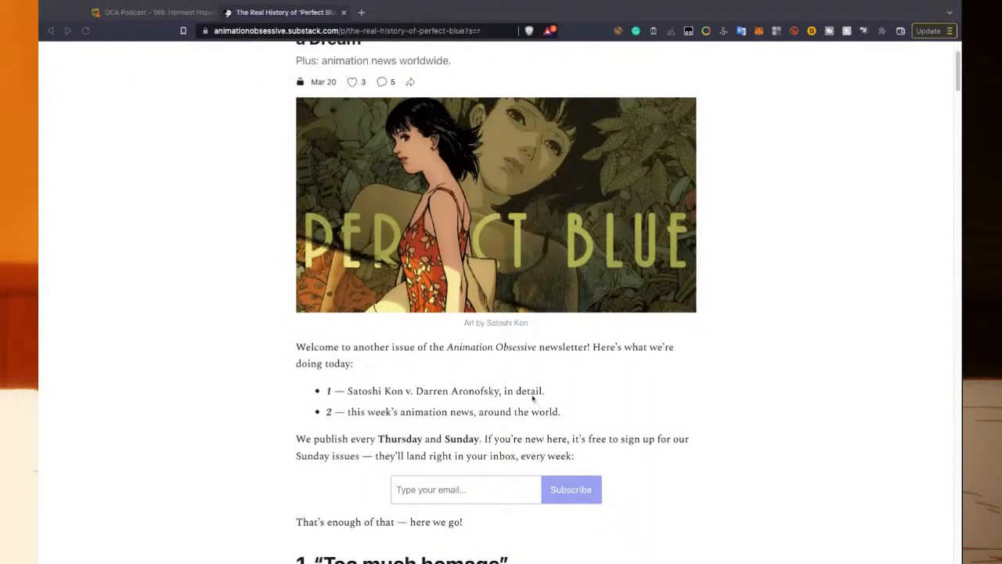
mouse_move(469, 414)
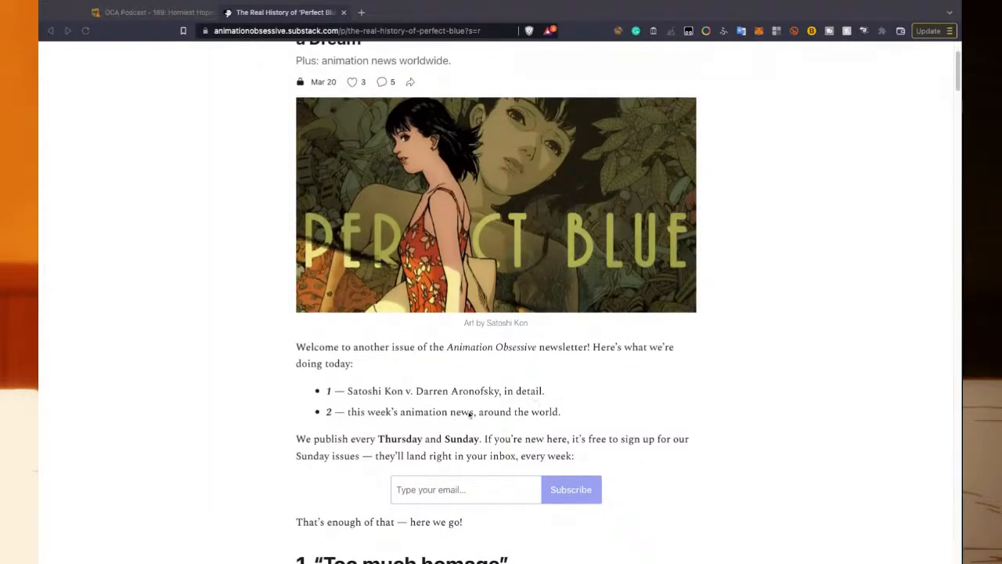
scroll("down", 3)
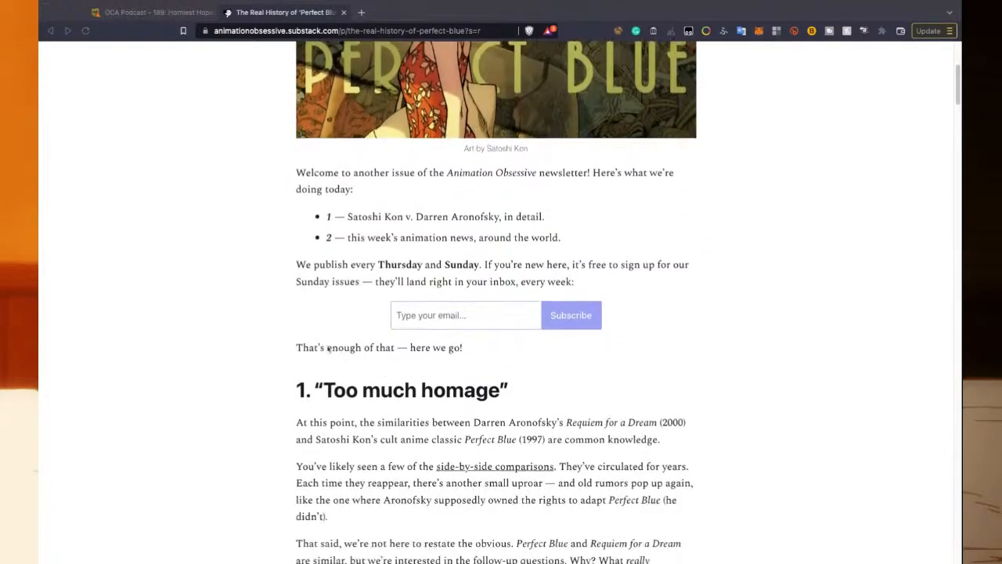
scroll("down", 3)
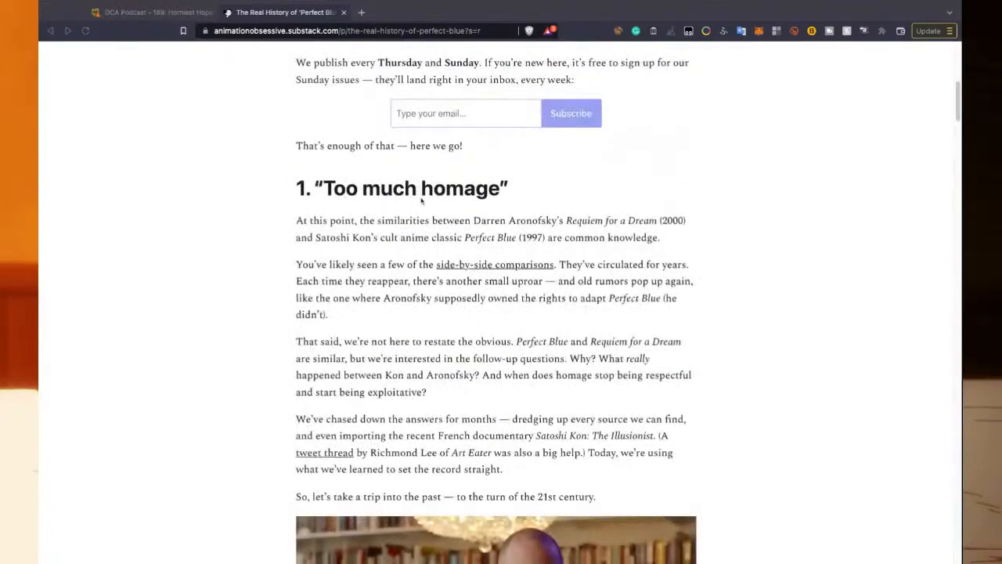
scroll("down", 3)
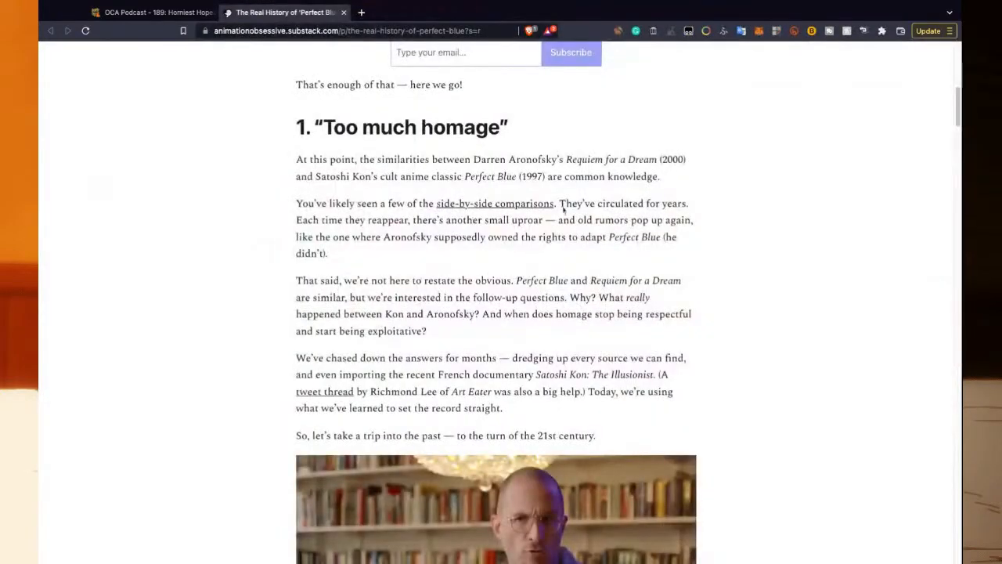
mouse_move(366, 220)
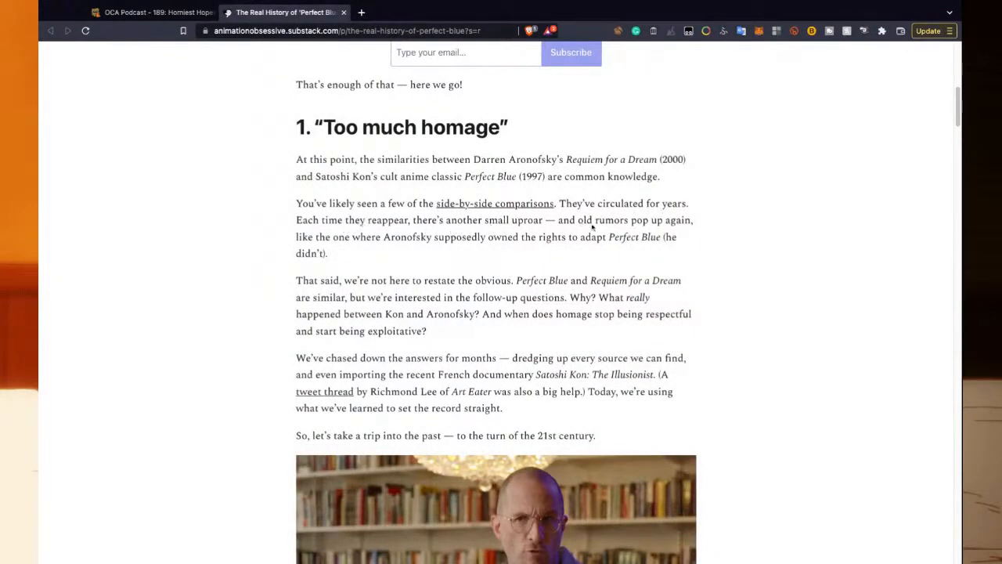
mouse_move(355, 249)
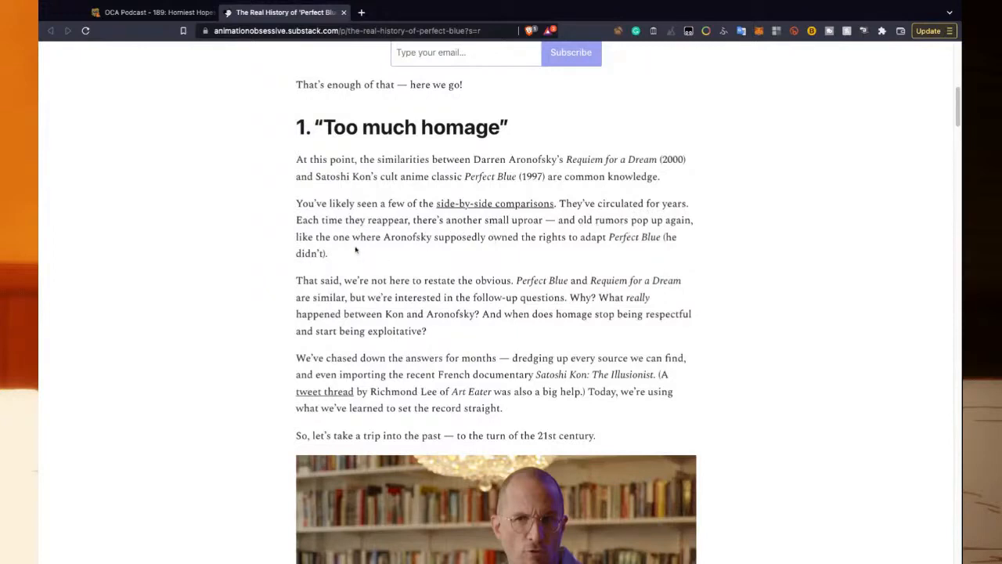
mouse_move(567, 246)
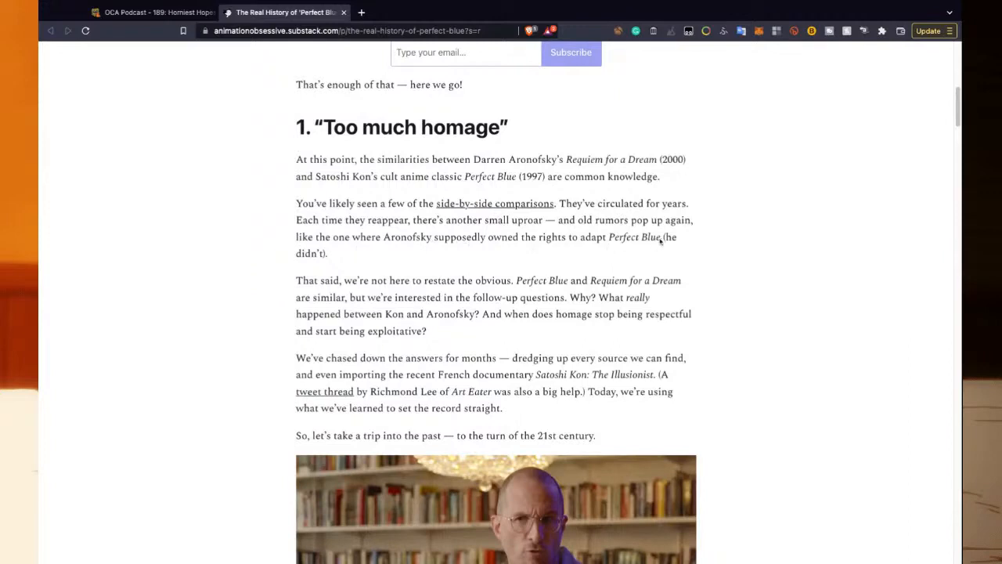
mouse_move(351, 287)
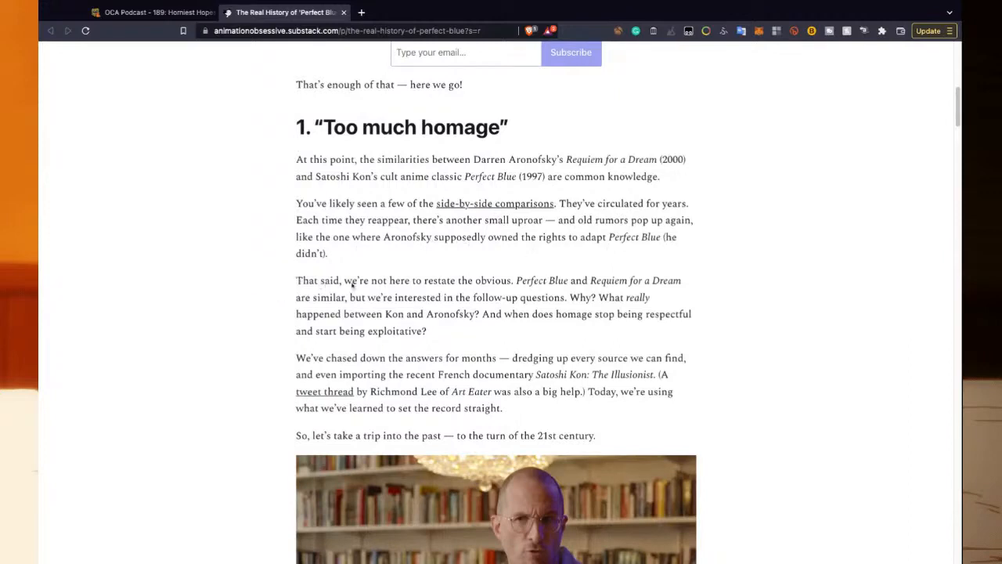
mouse_move(463, 290)
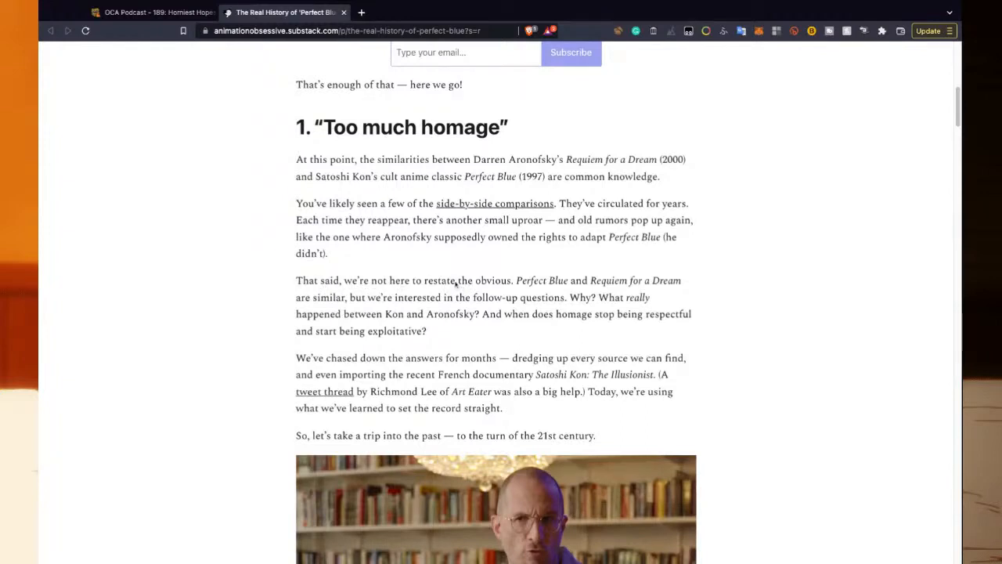
mouse_move(456, 284)
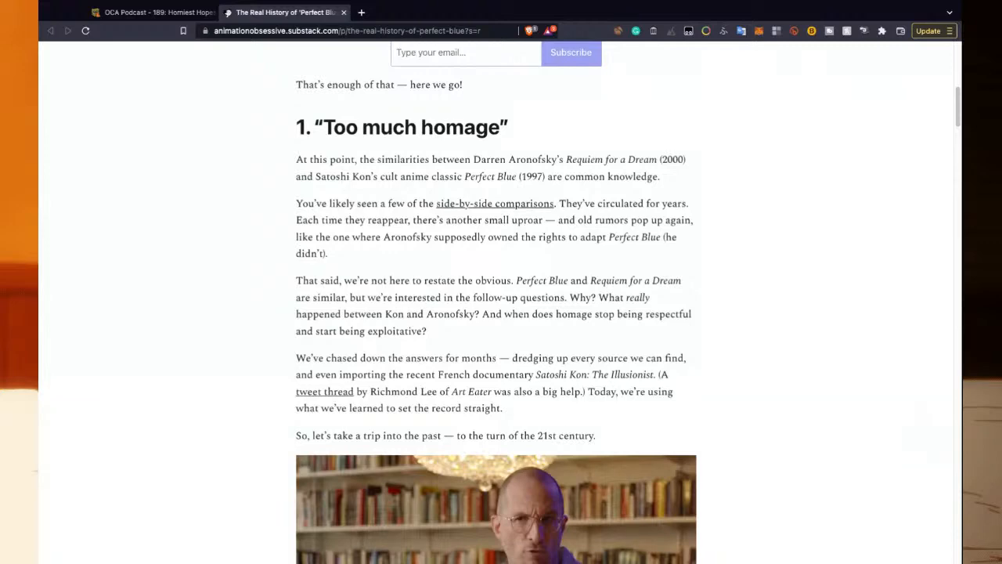
scroll("down", 3)
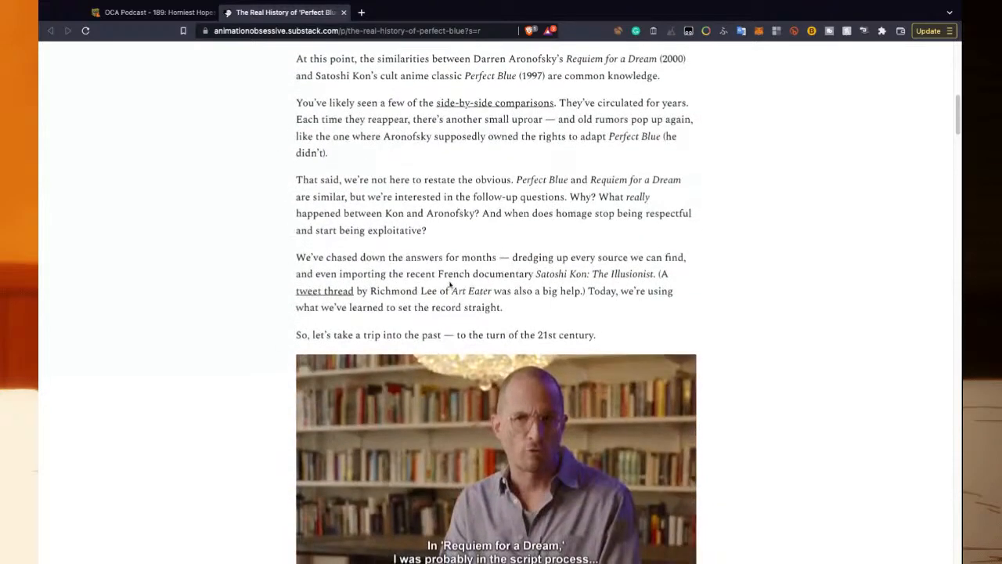
scroll("down", 3)
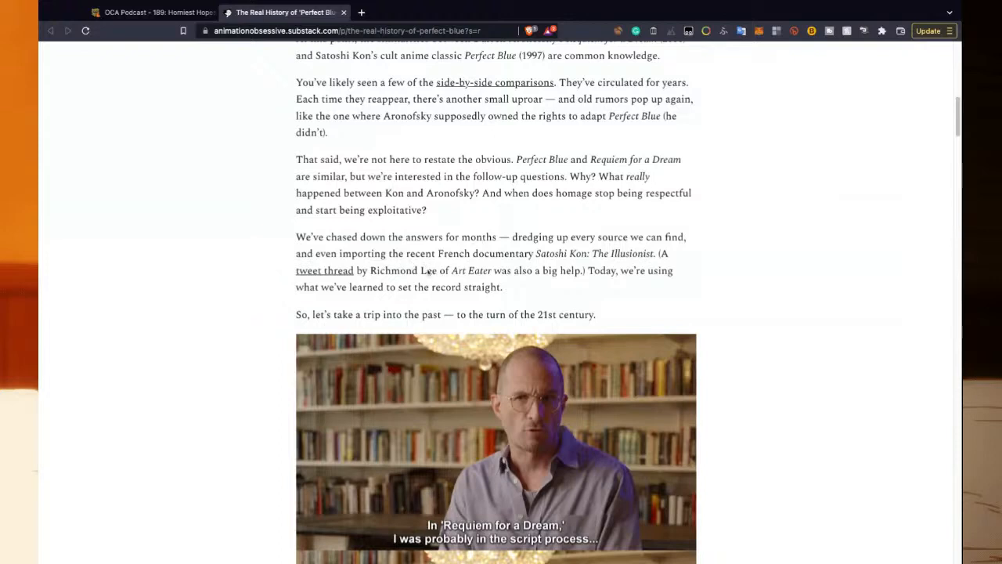
mouse_move(515, 279)
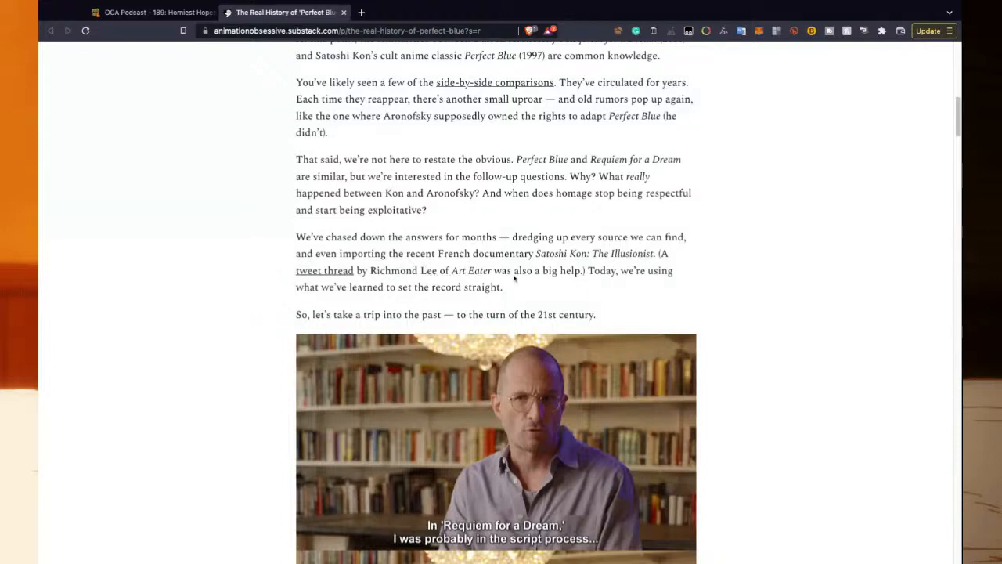
mouse_move(655, 276)
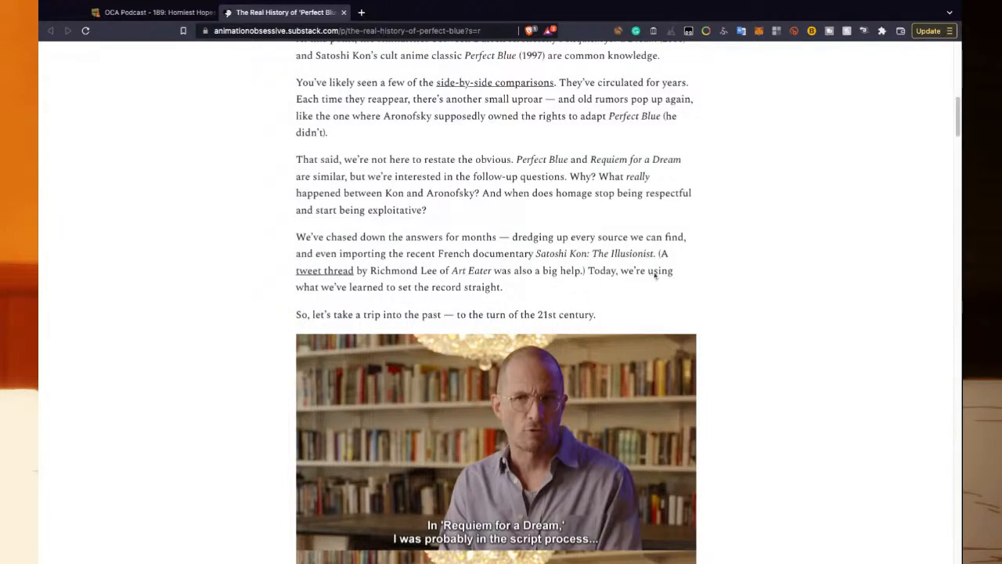
mouse_move(468, 289)
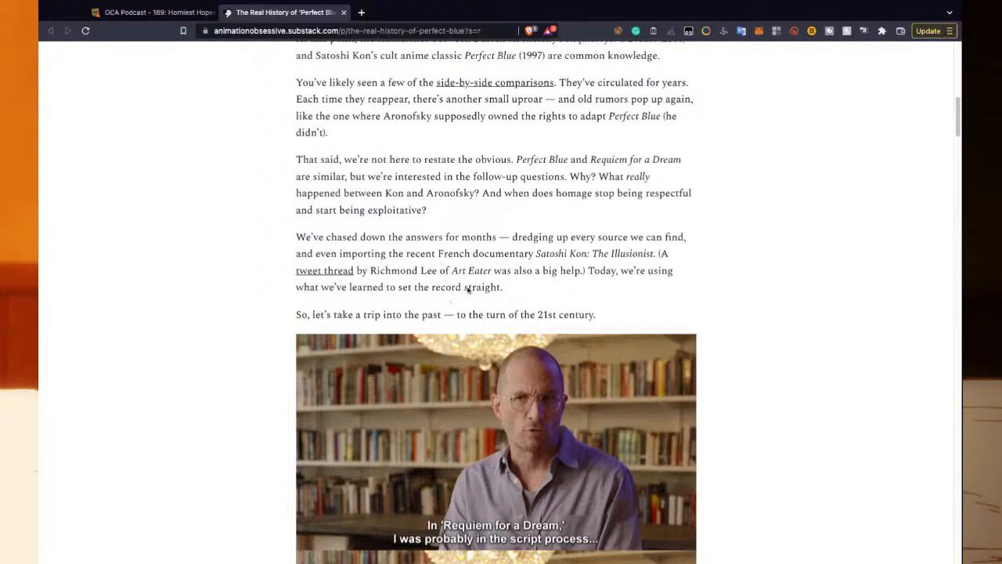
scroll("down", 3)
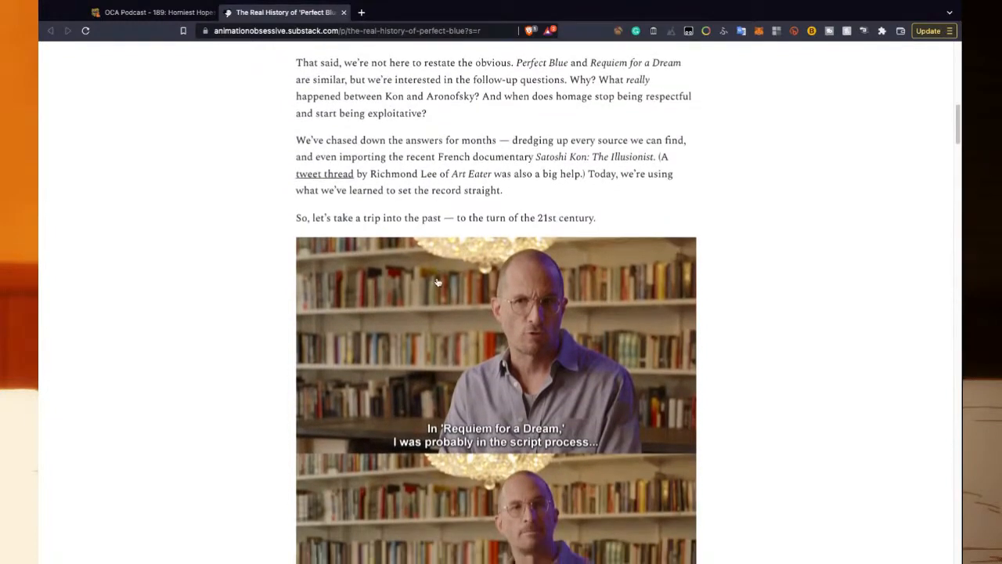
scroll("down", 3)
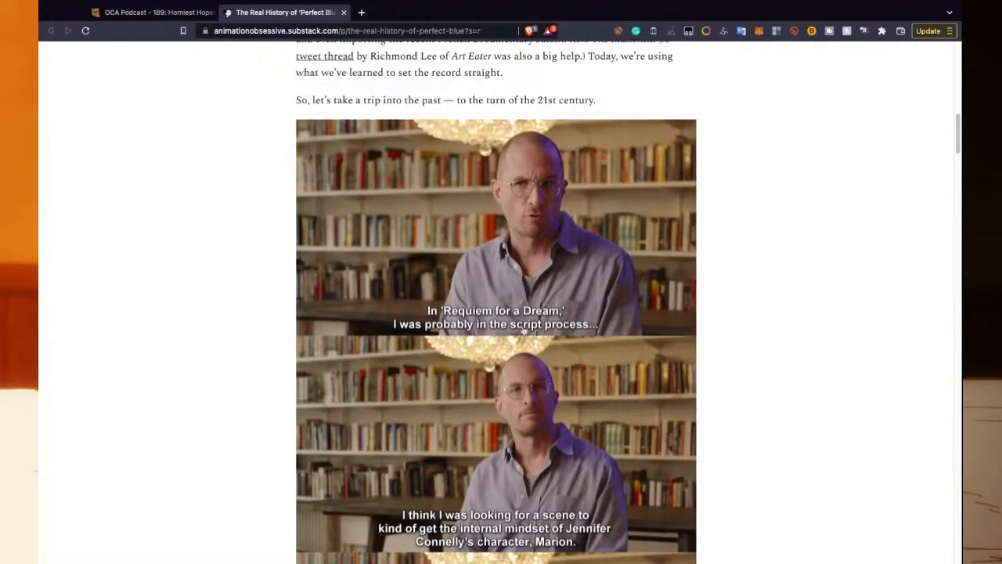
scroll("down", 3)
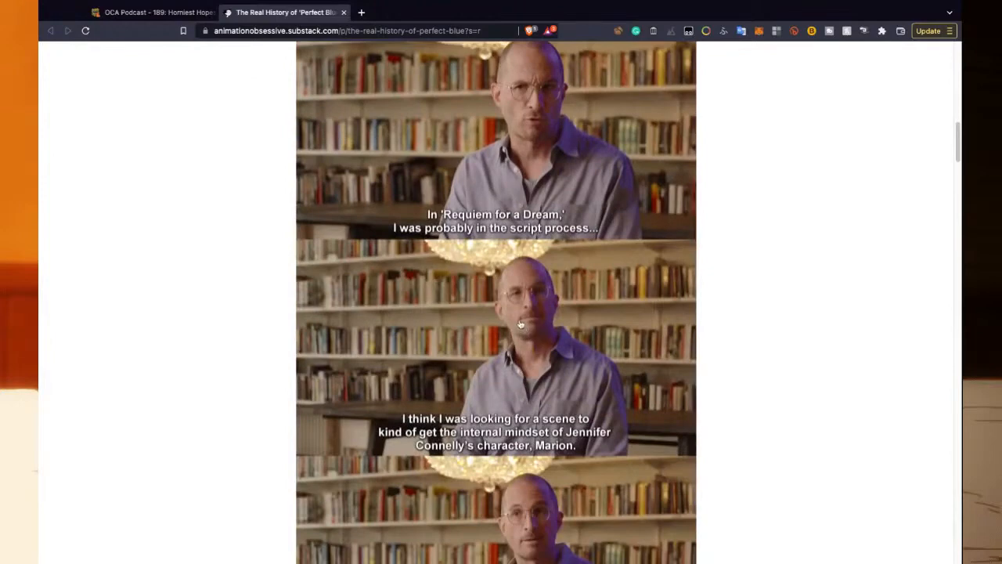
mouse_move(493, 328)
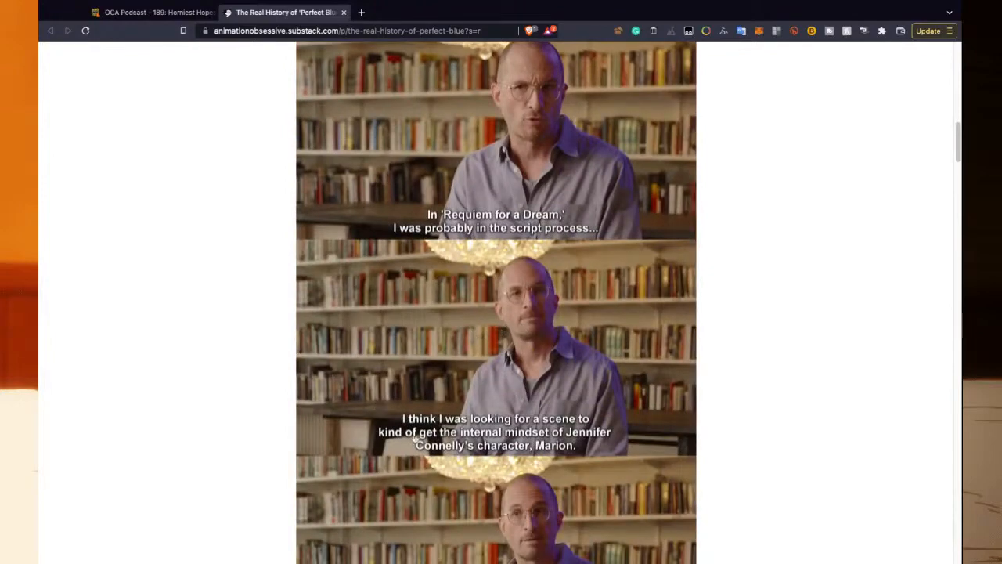
scroll("down", 3)
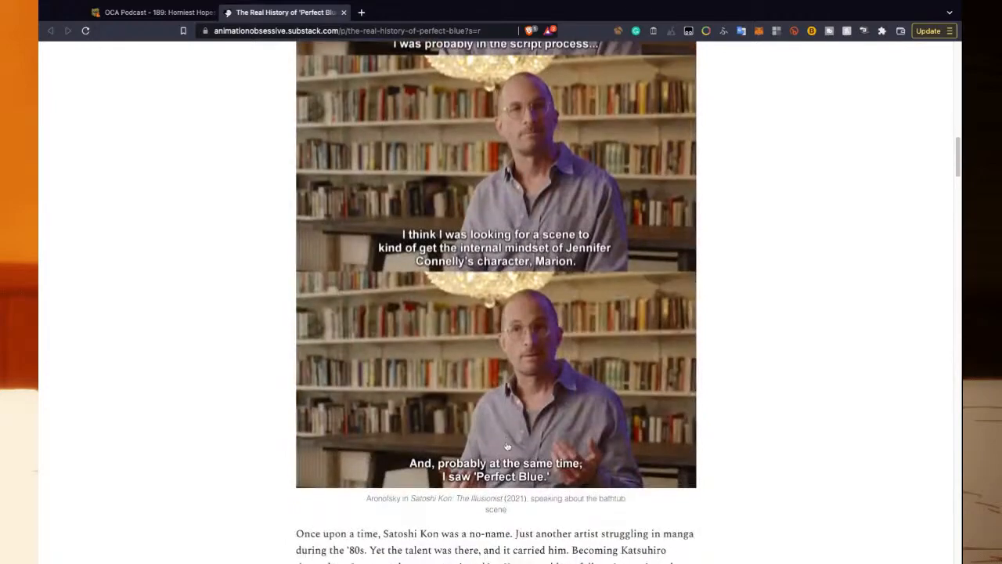
scroll("down", 3)
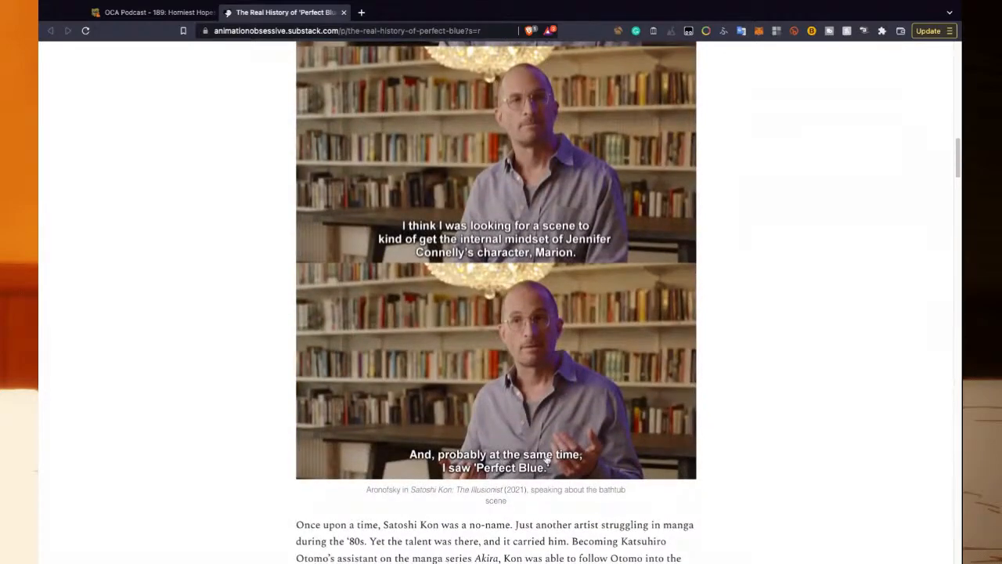
scroll("down", 3)
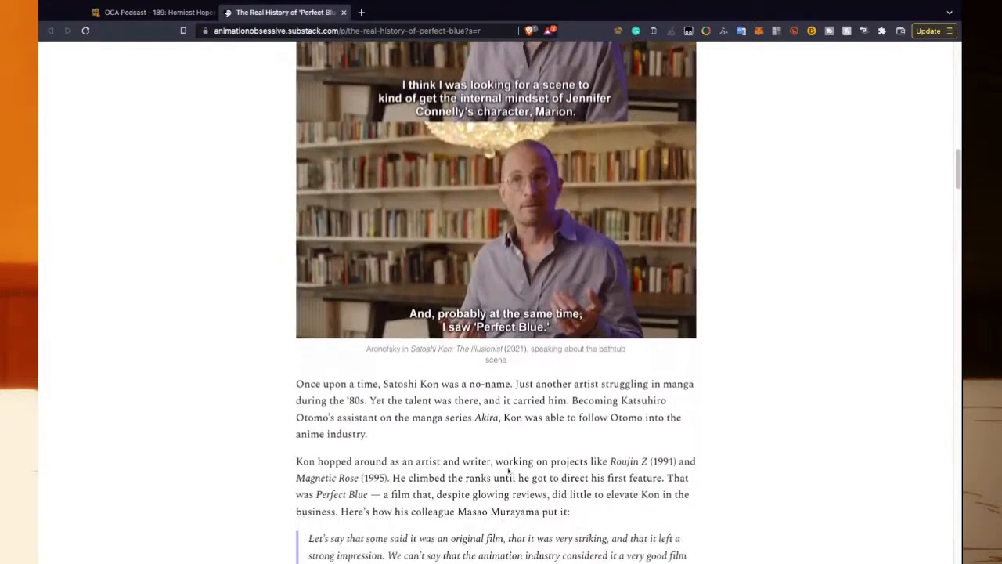
scroll("down", 3)
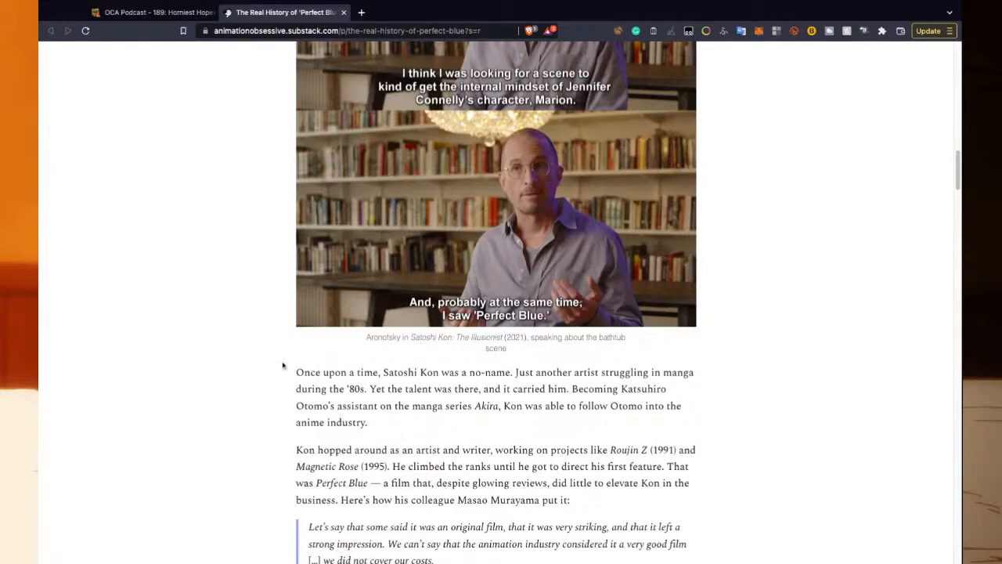
mouse_move(350, 373)
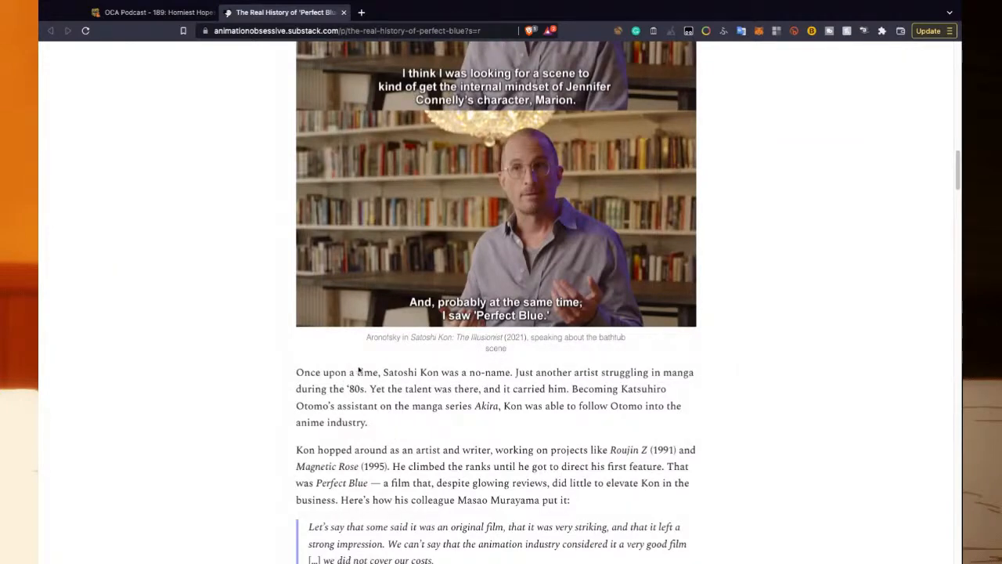
mouse_move(378, 395)
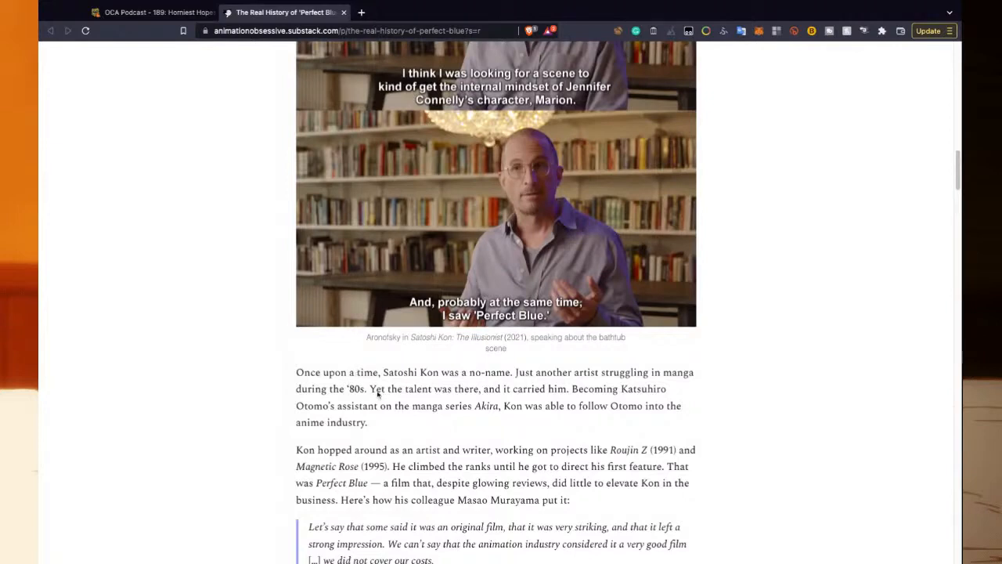
mouse_move(396, 366)
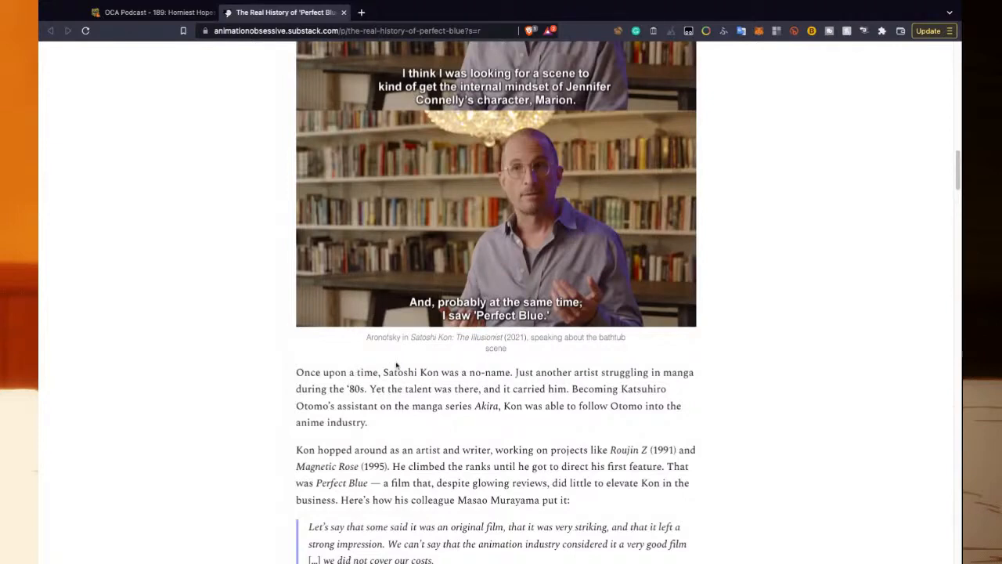
mouse_move(398, 374)
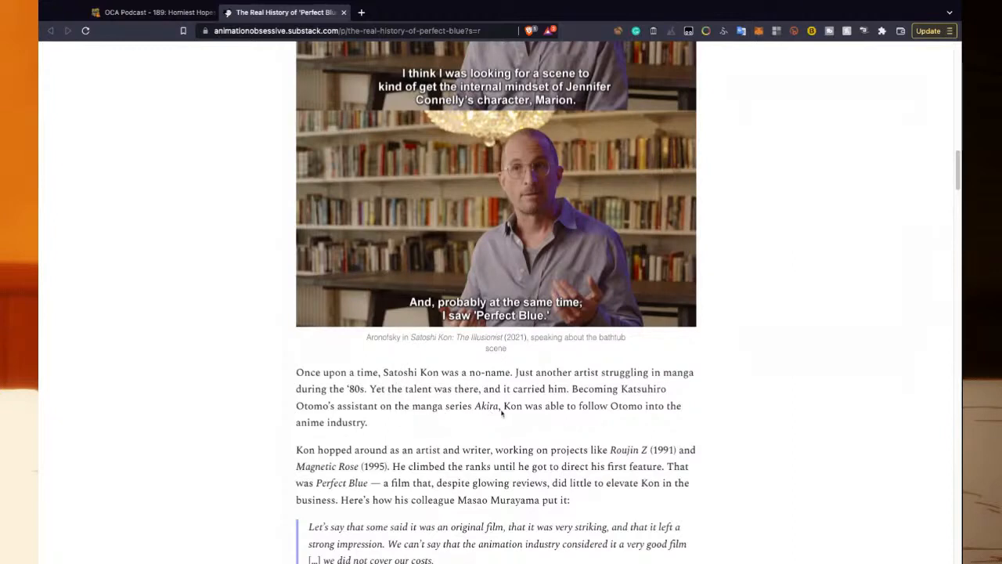
mouse_move(448, 415)
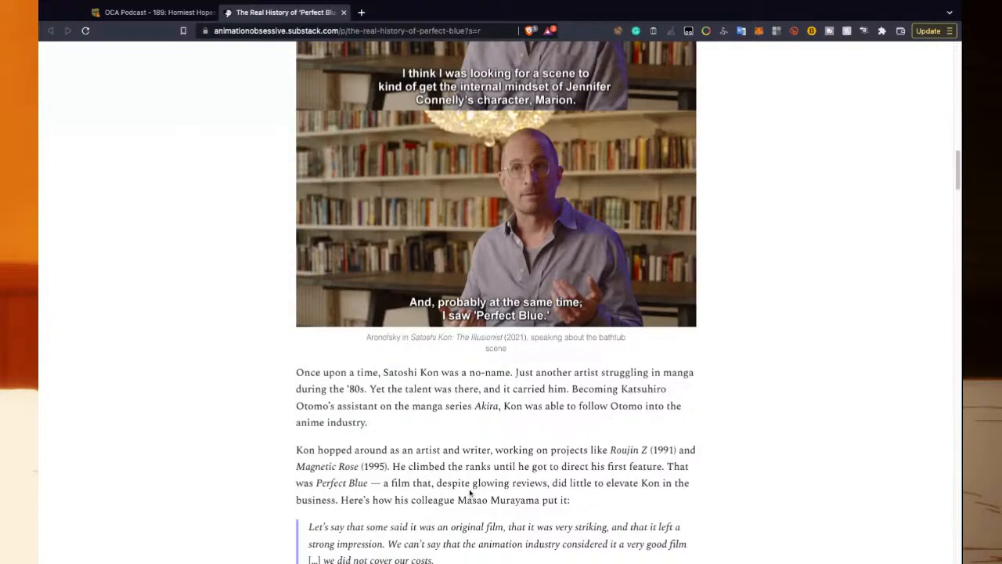
mouse_move(527, 507)
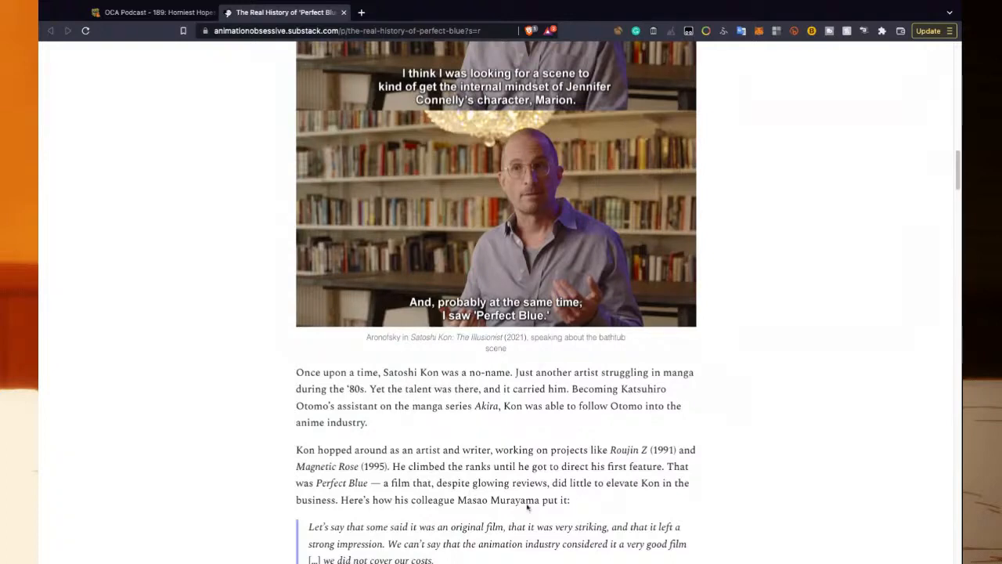
scroll("down", 3)
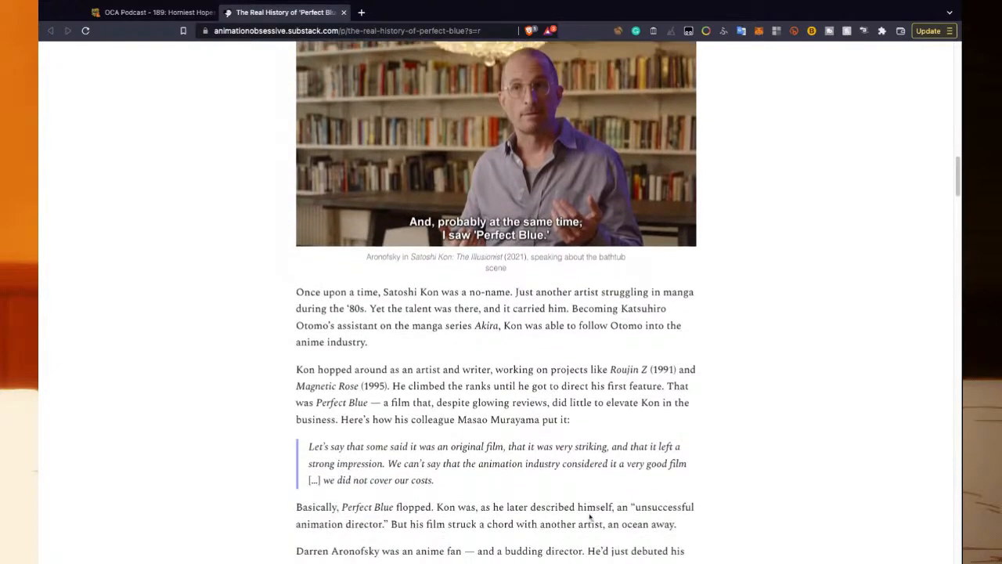
scroll("down", 3)
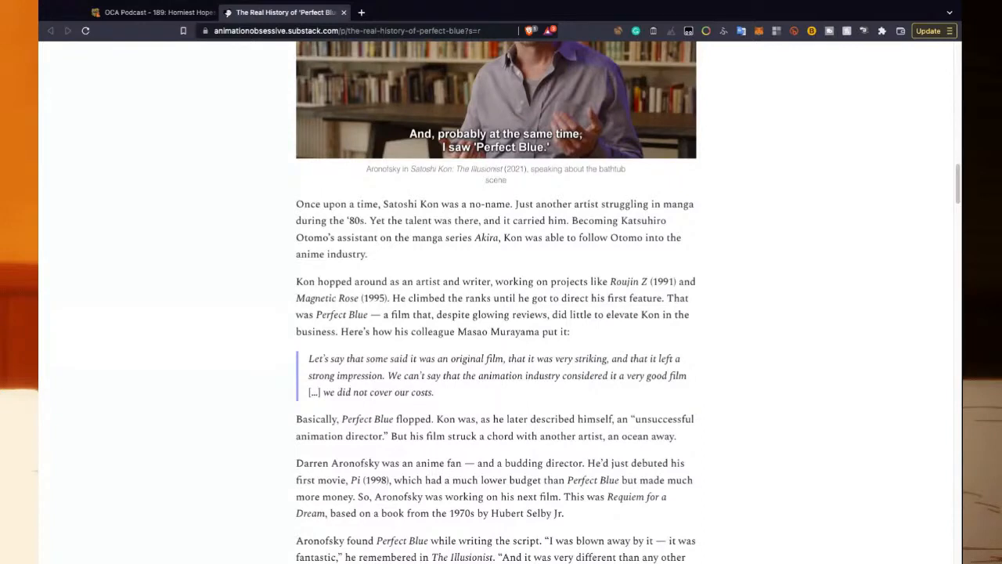
scroll("down", 3)
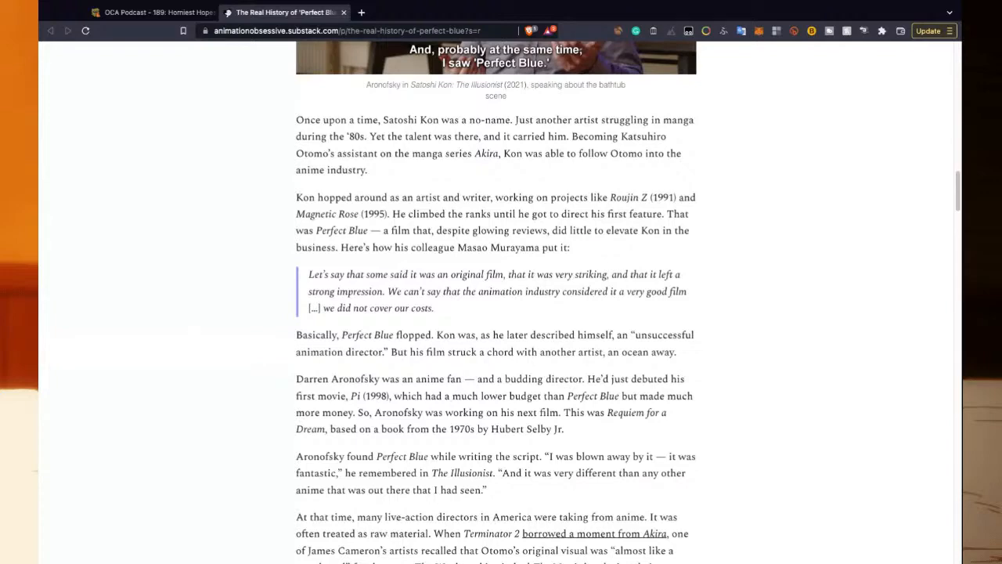
scroll("down", 3)
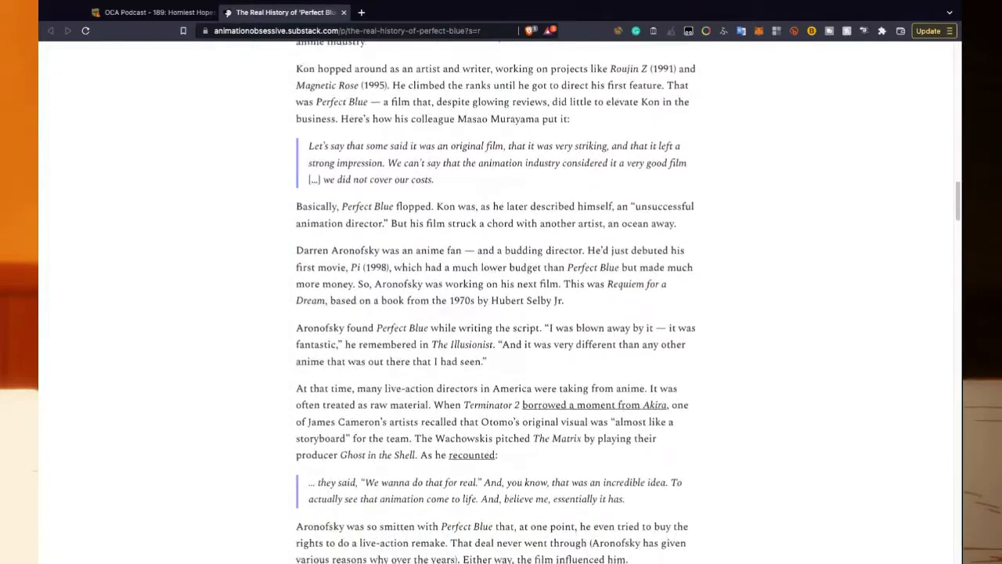
scroll("down", 3)
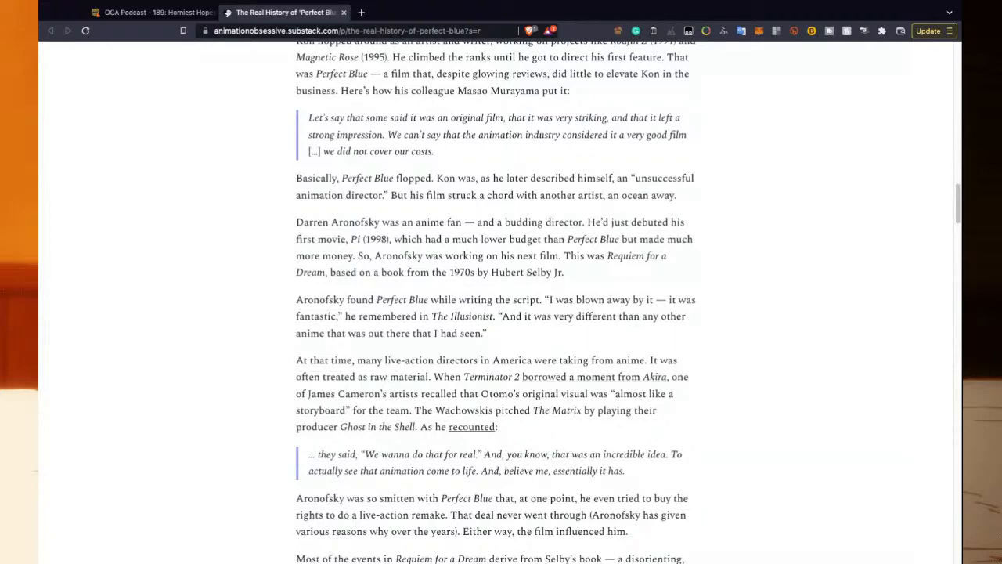
scroll("down", 3)
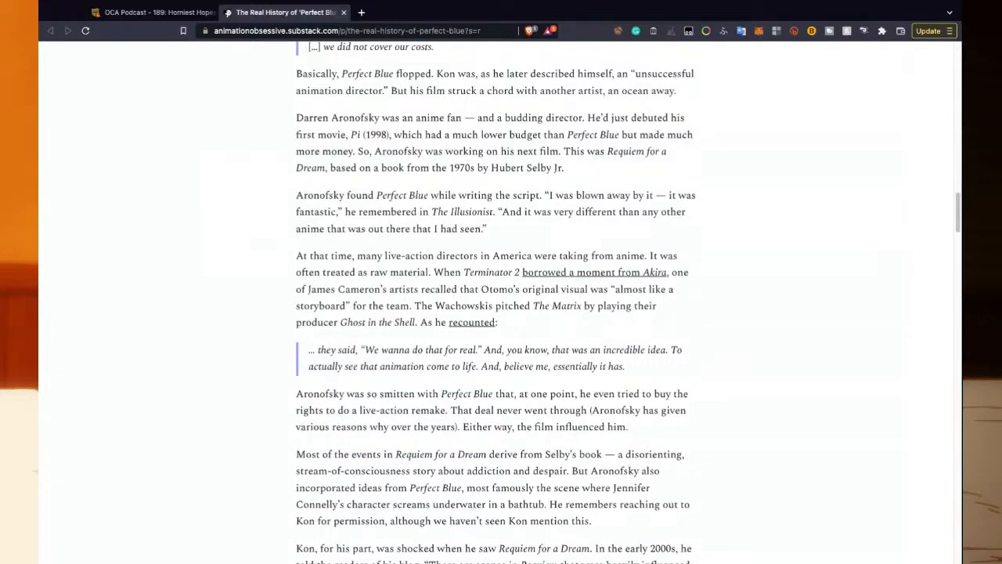
scroll("down", 3)
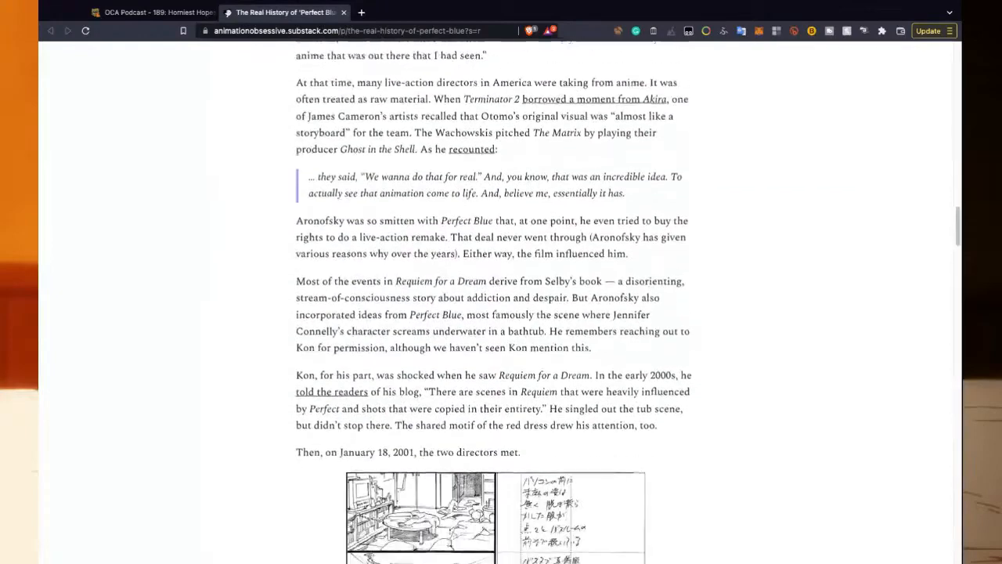
scroll("down", 3)
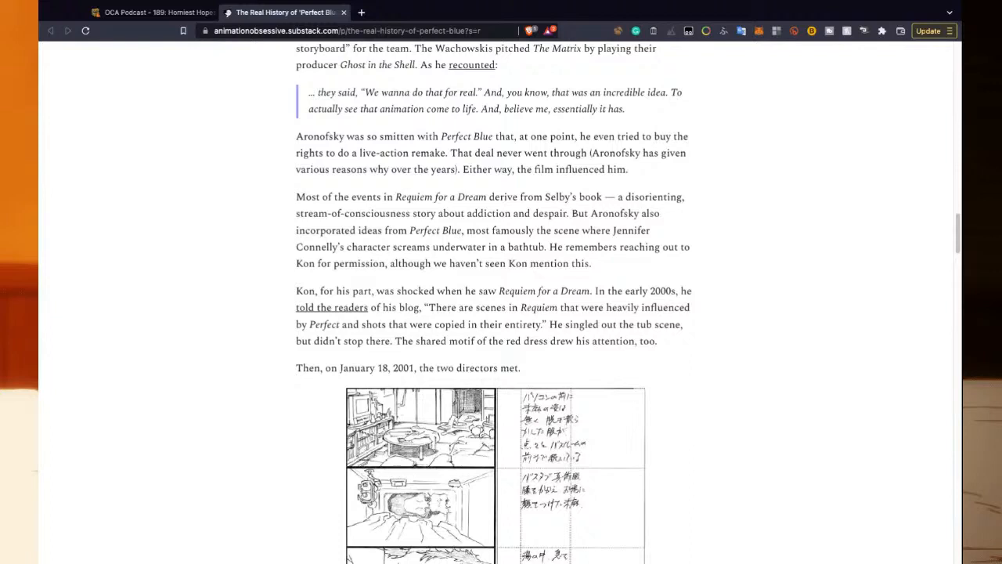
scroll("down", 3)
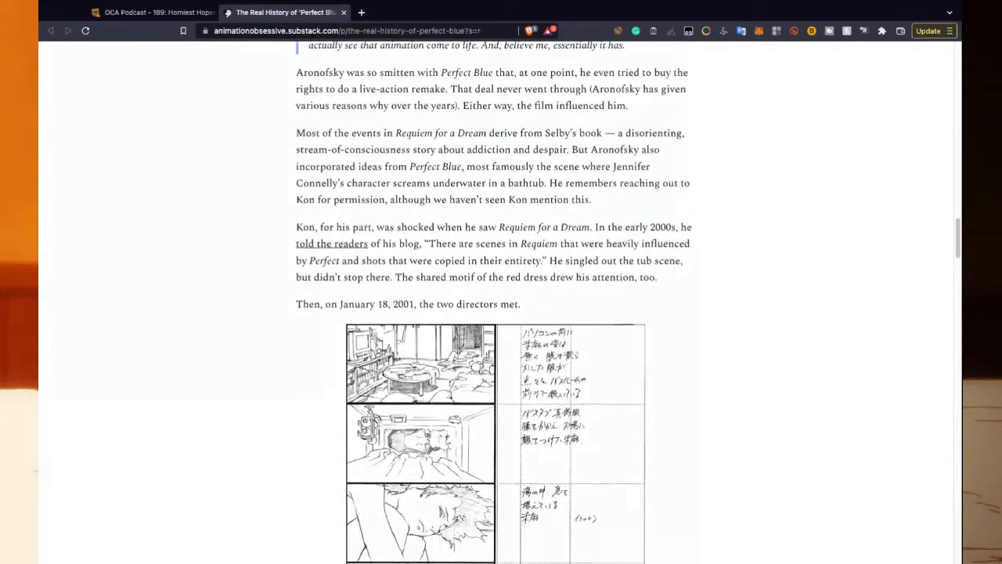
scroll("down", 3)
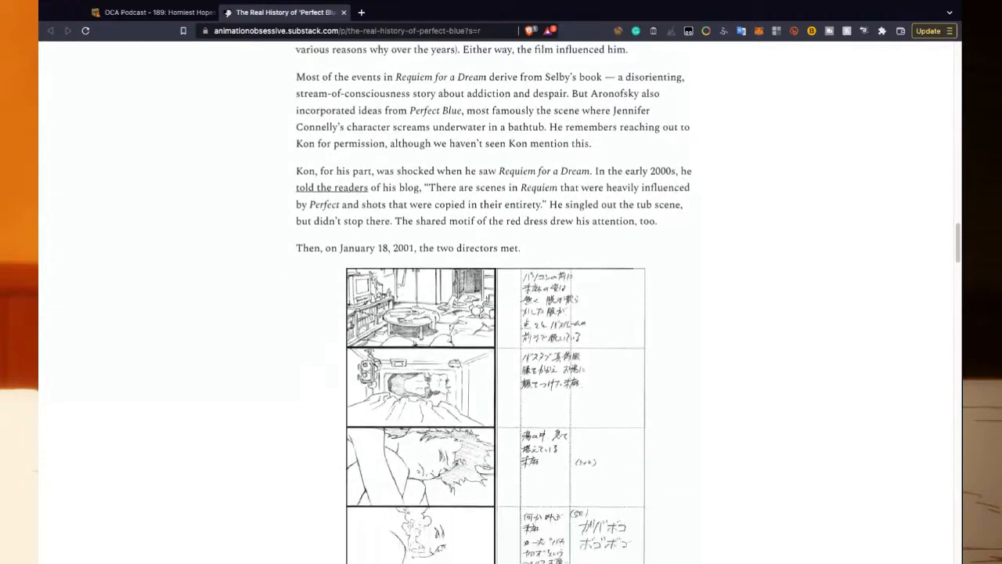
scroll("down", 3)
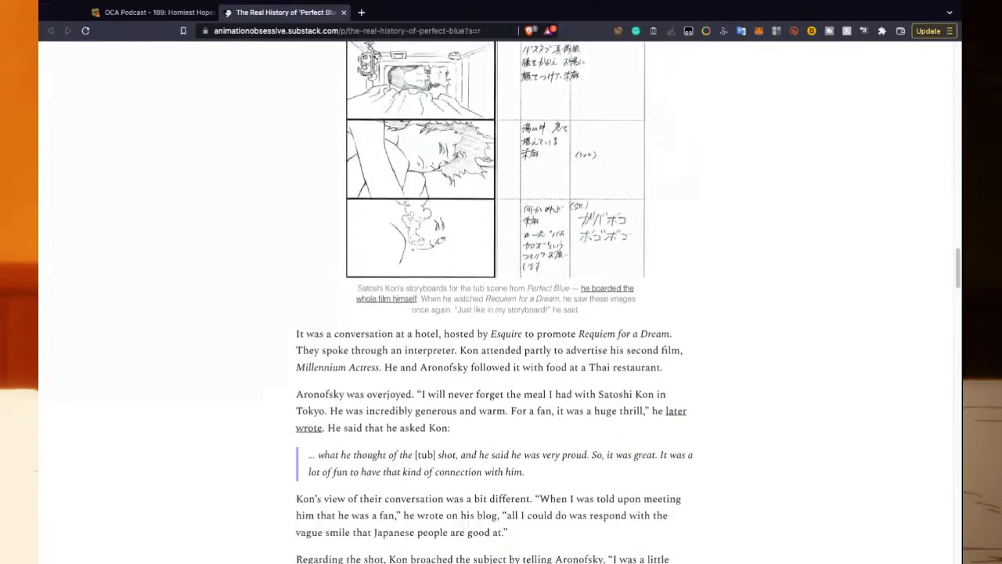
scroll("down", 3)
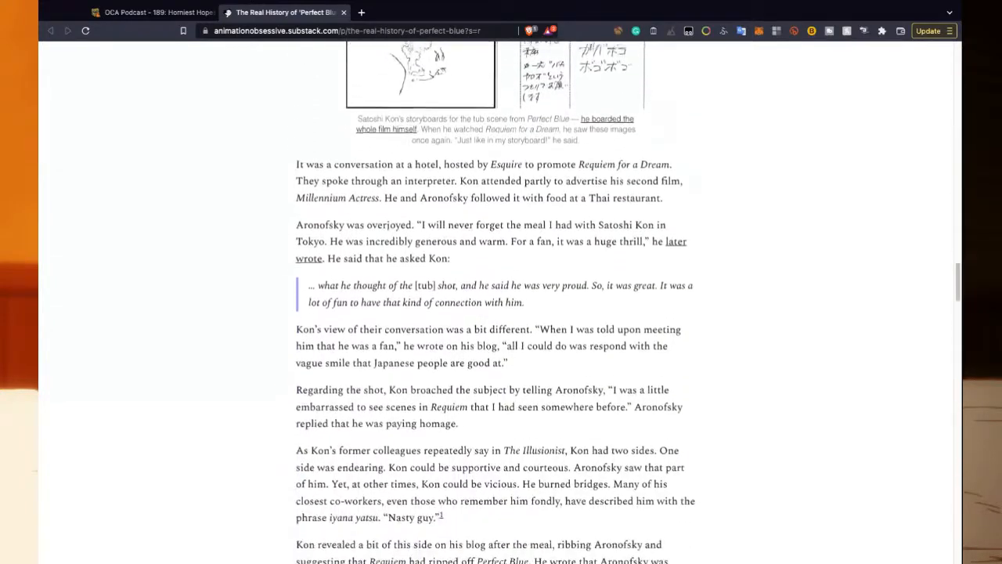
scroll("down", 3)
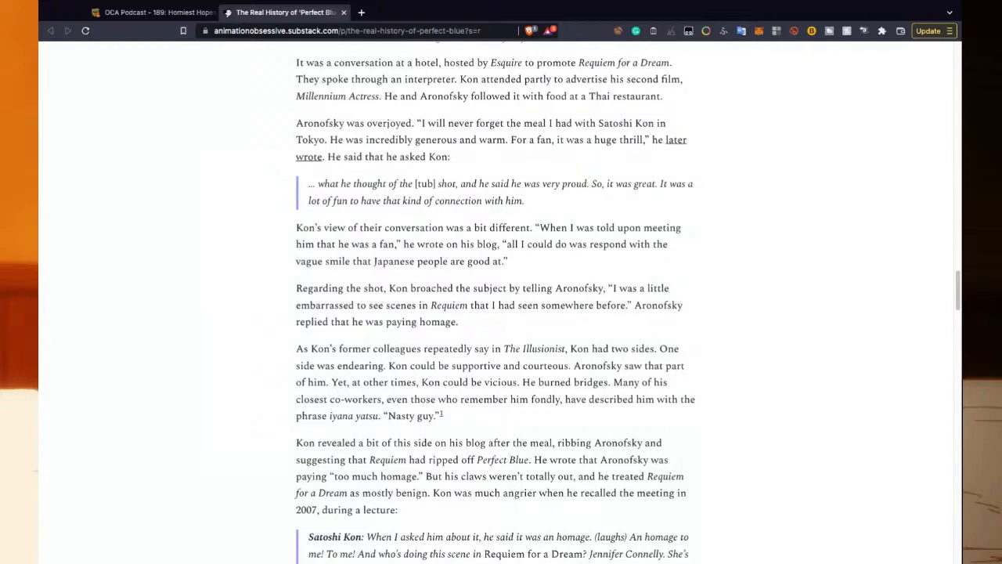
scroll("down", 3)
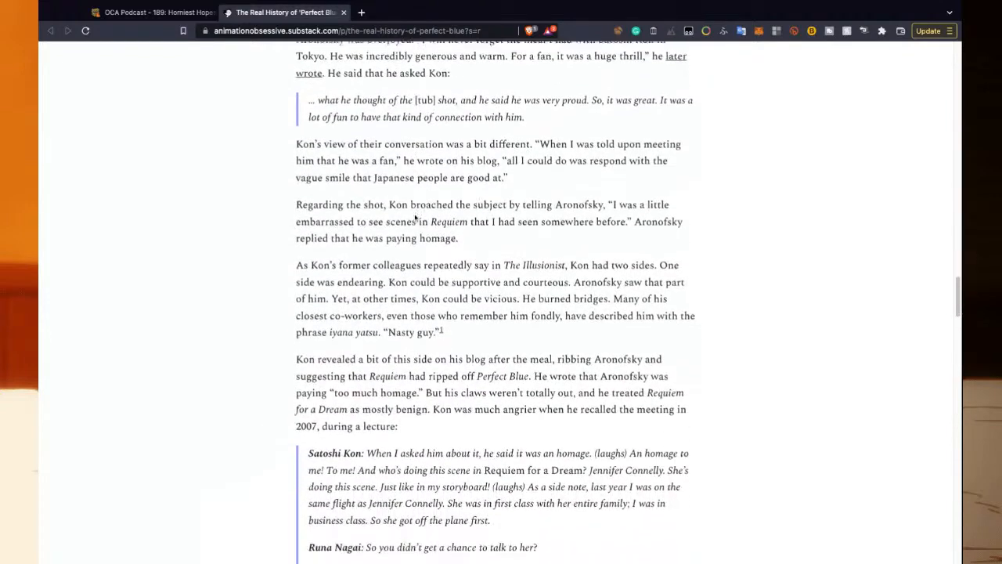
scroll("down", 3)
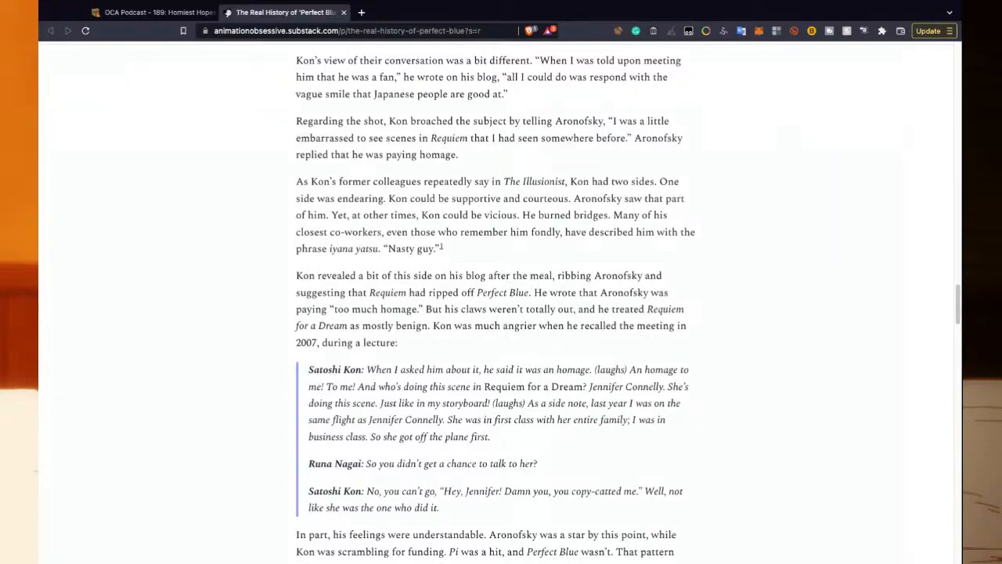
scroll("down", 3)
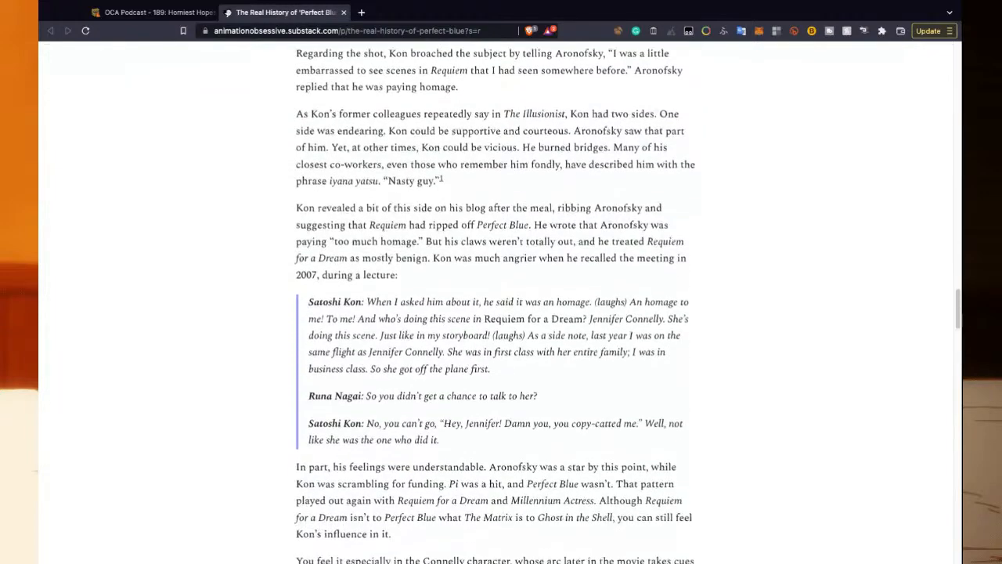
scroll("down", 3)
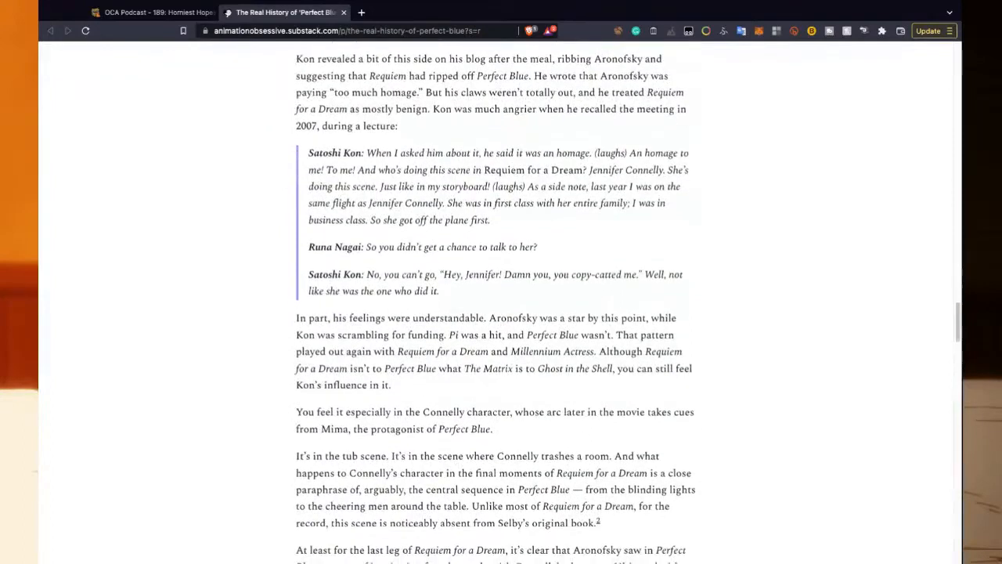
scroll("down", 3)
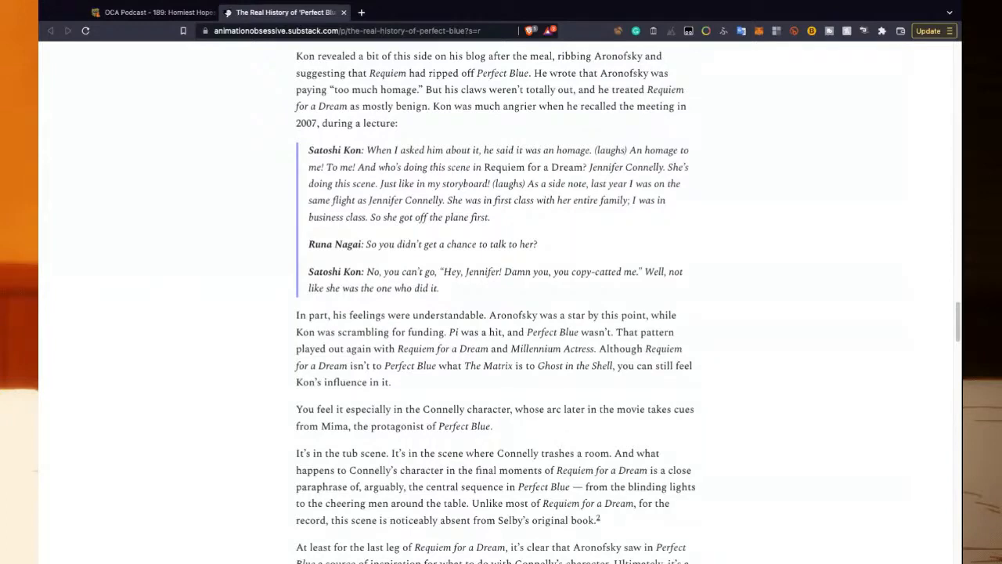
scroll("down", 3)
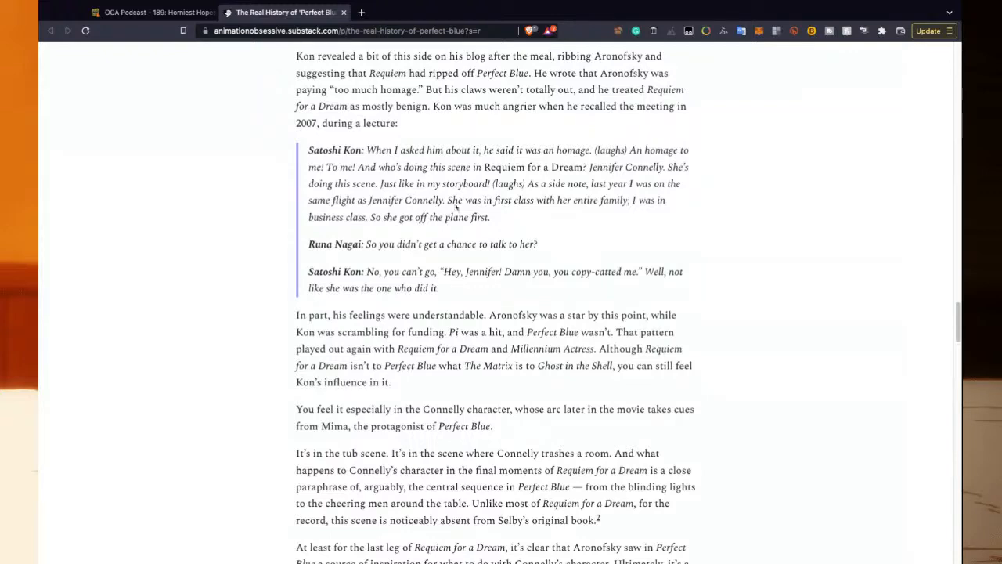
scroll("down", 3)
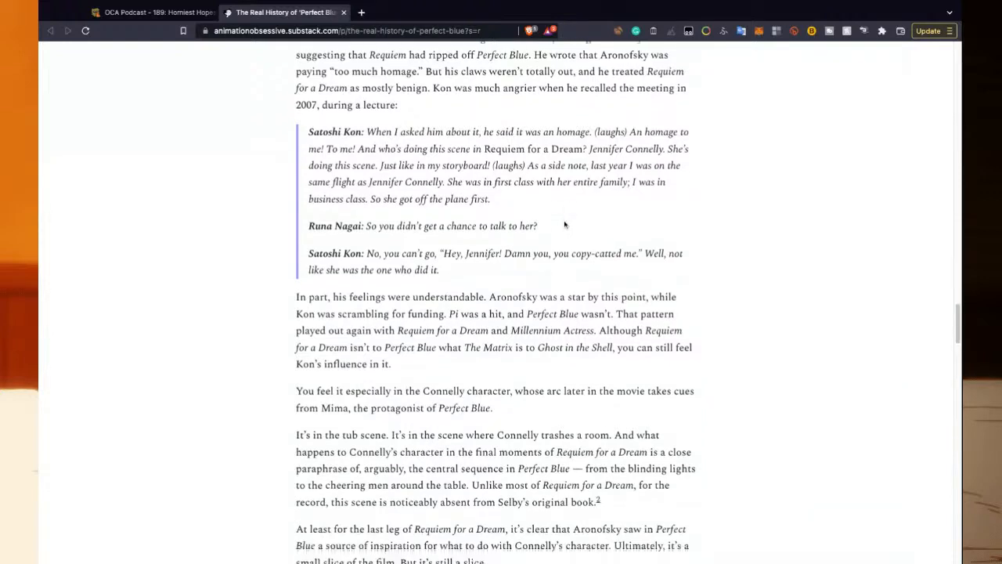
scroll("down", 3)
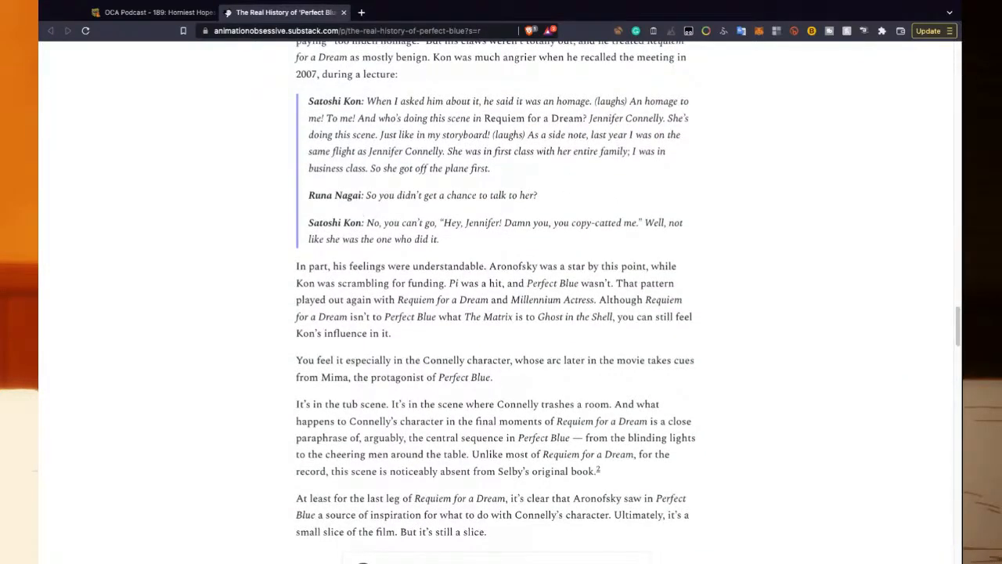
scroll("down", 3)
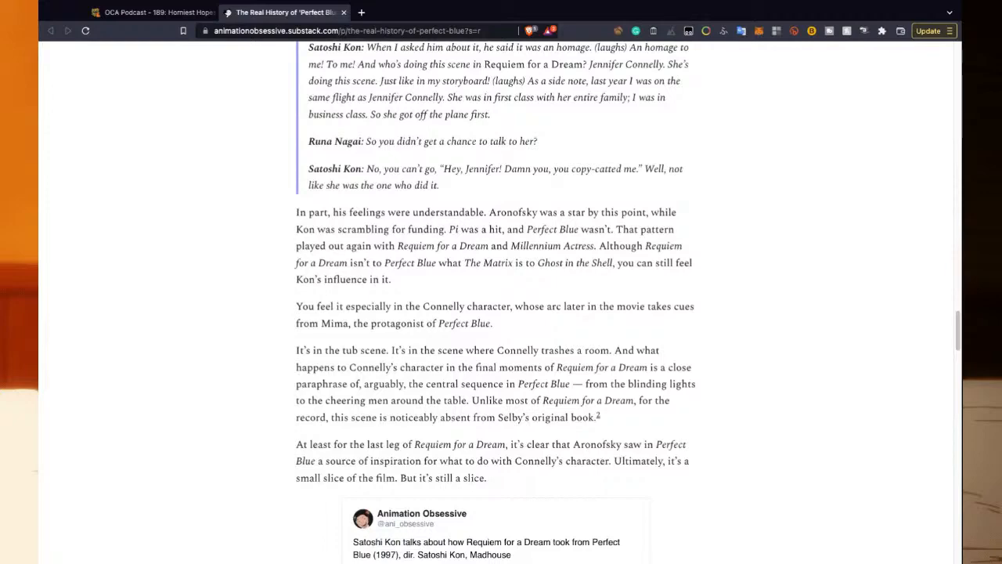
scroll("down", 3)
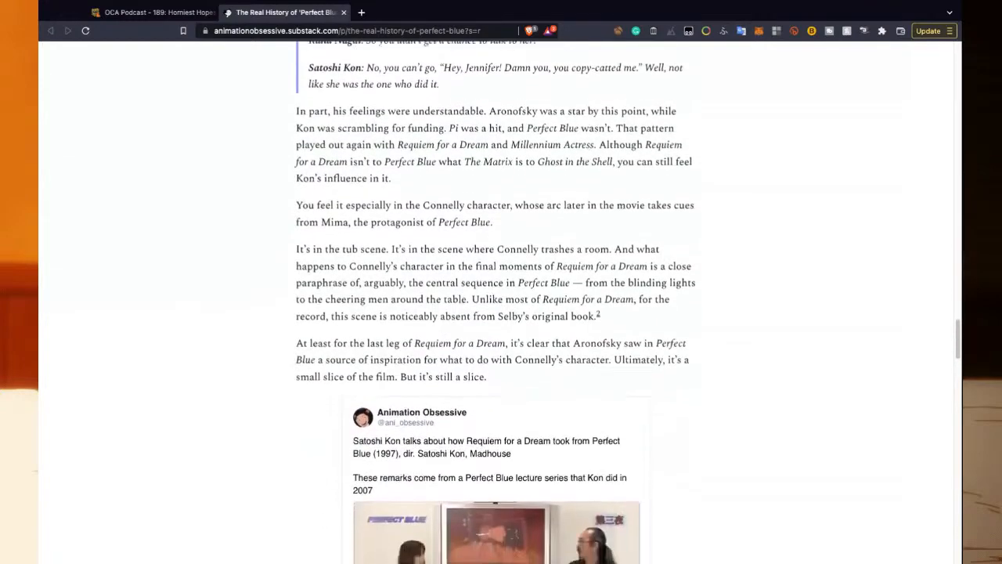
scroll("down", 3)
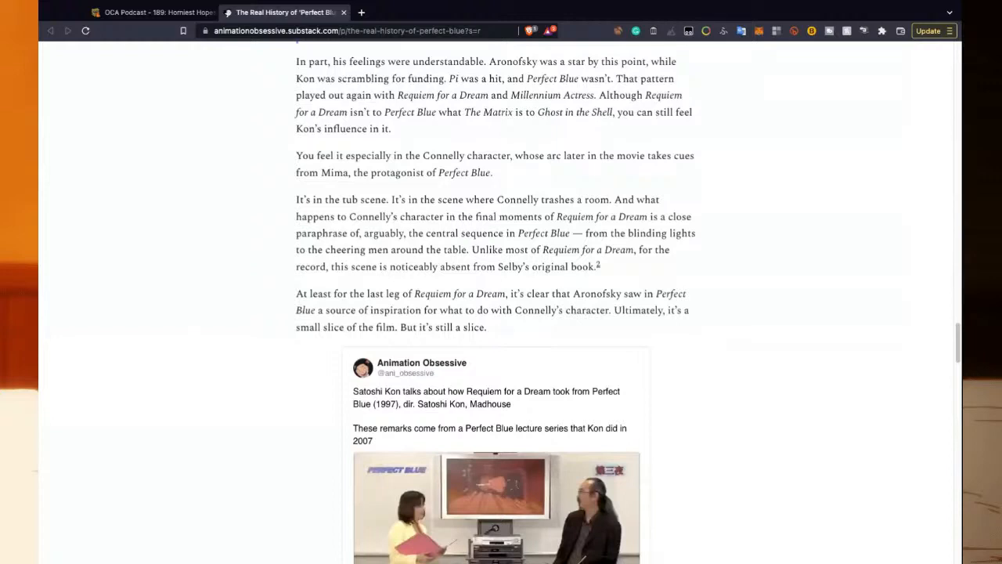
scroll("down", 3)
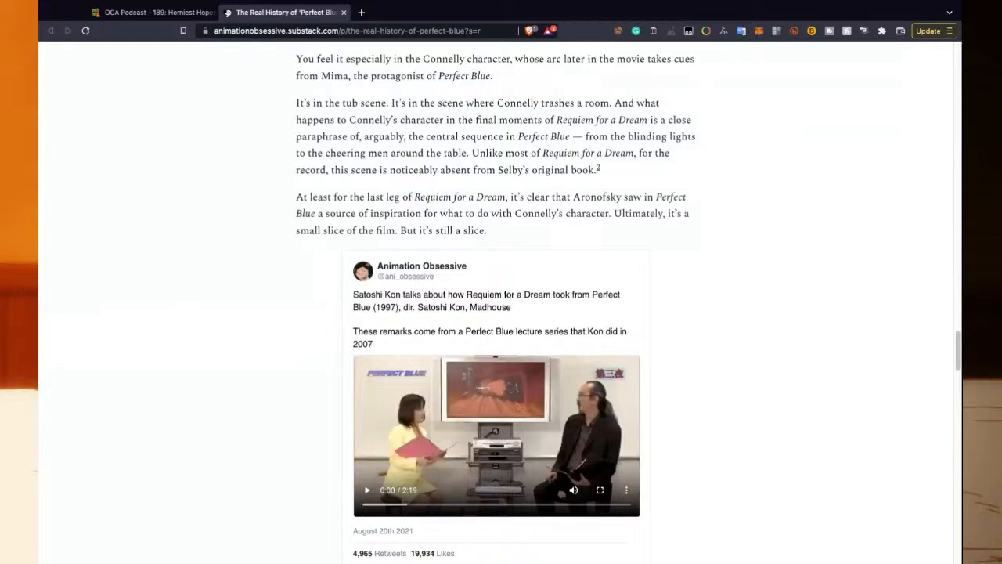
scroll("down", 3)
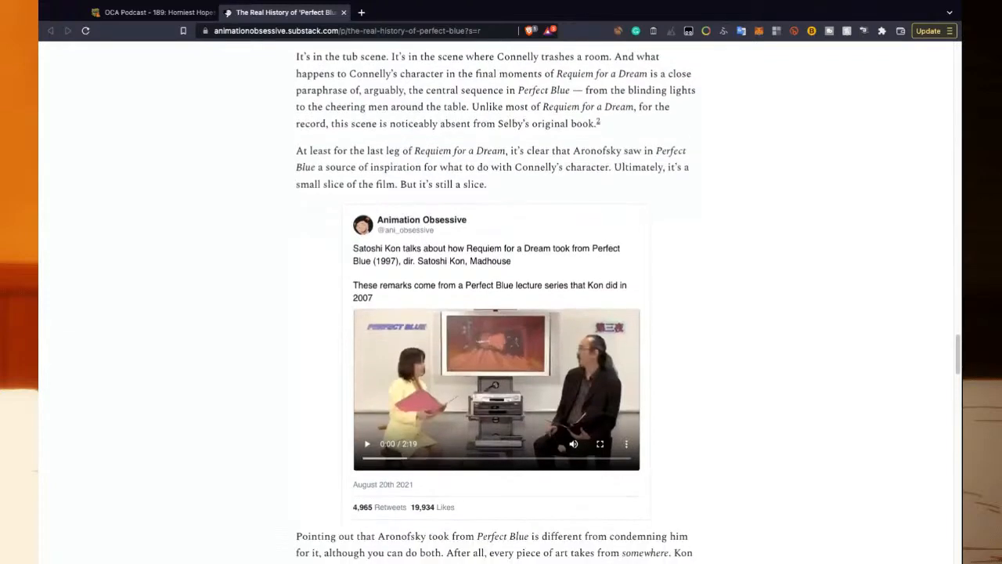
scroll("down", 3)
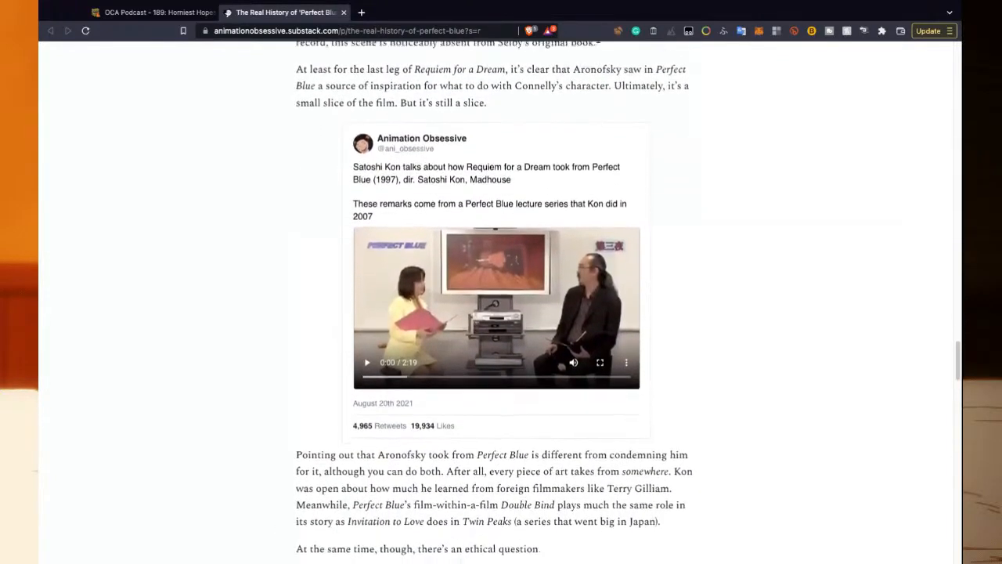
scroll("down", 3)
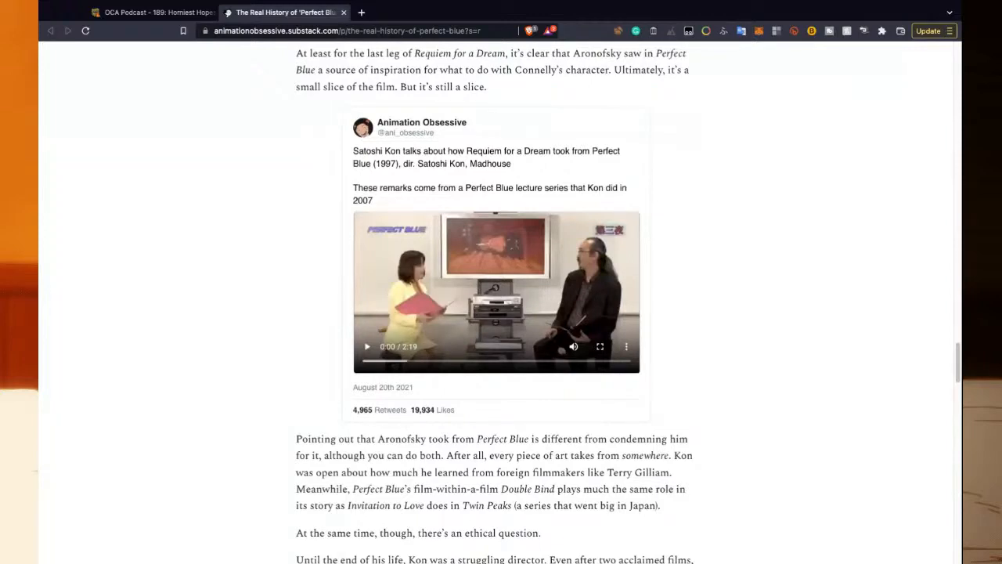
mouse_move(362, 175)
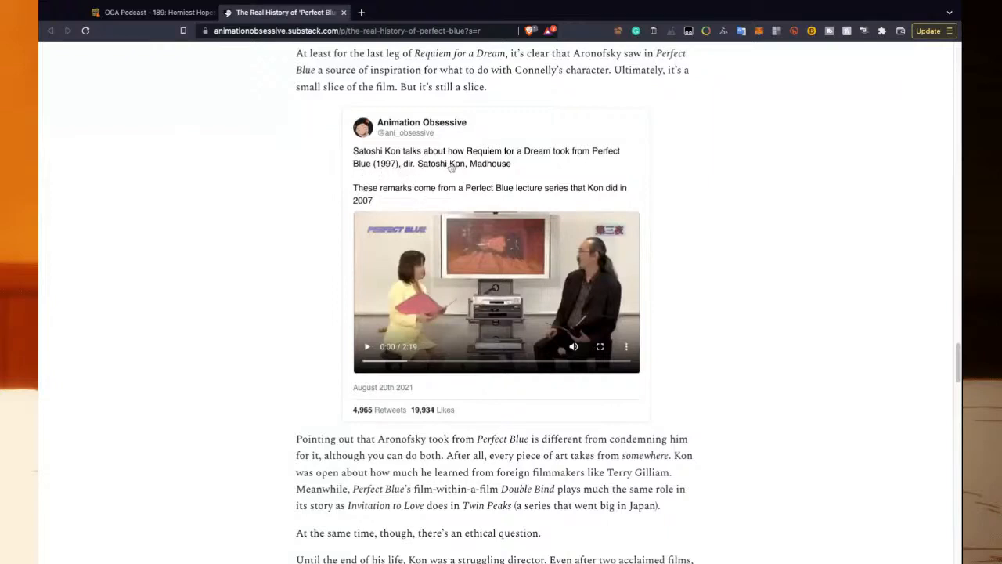
mouse_move(375, 193)
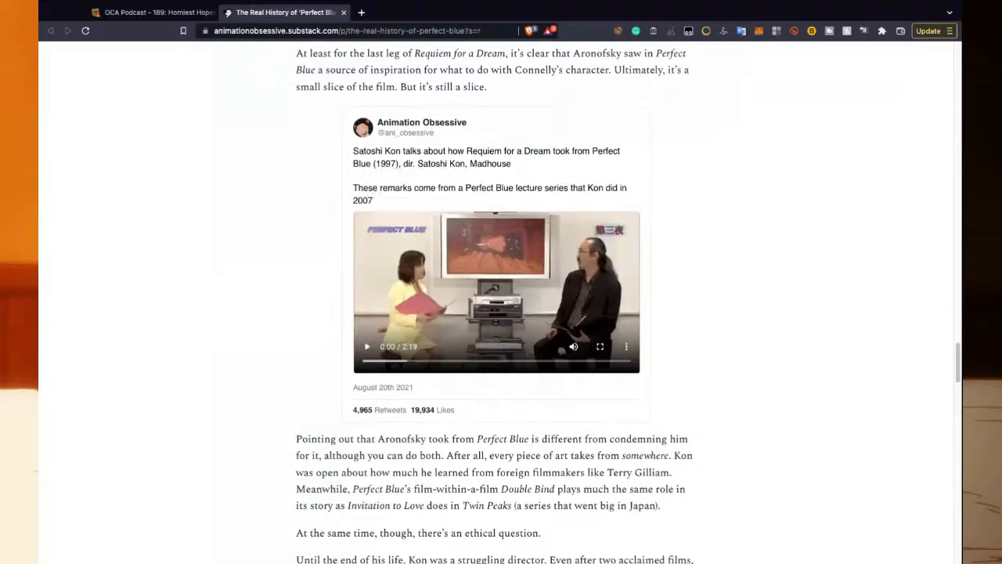
scroll("down", 3)
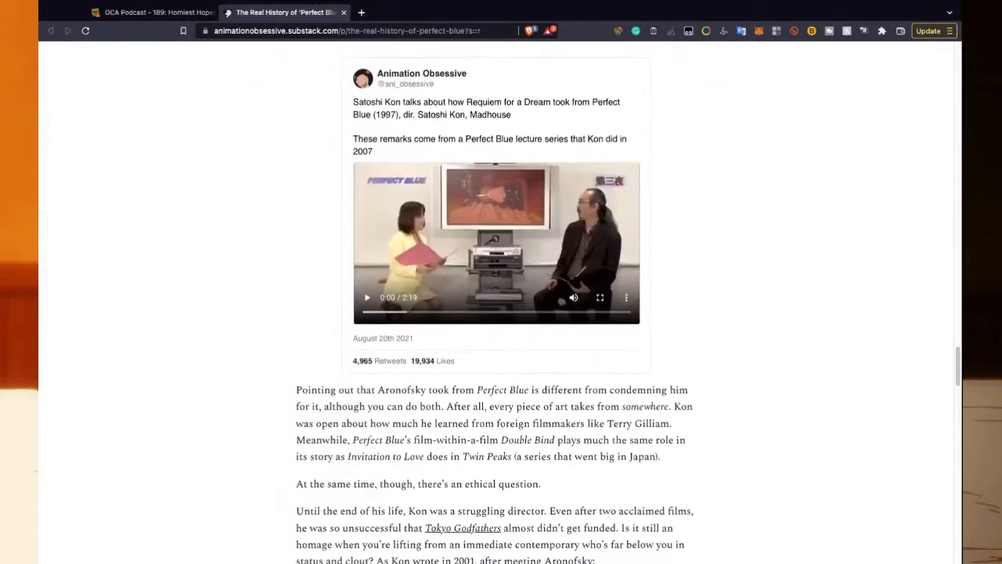
scroll("down", 3)
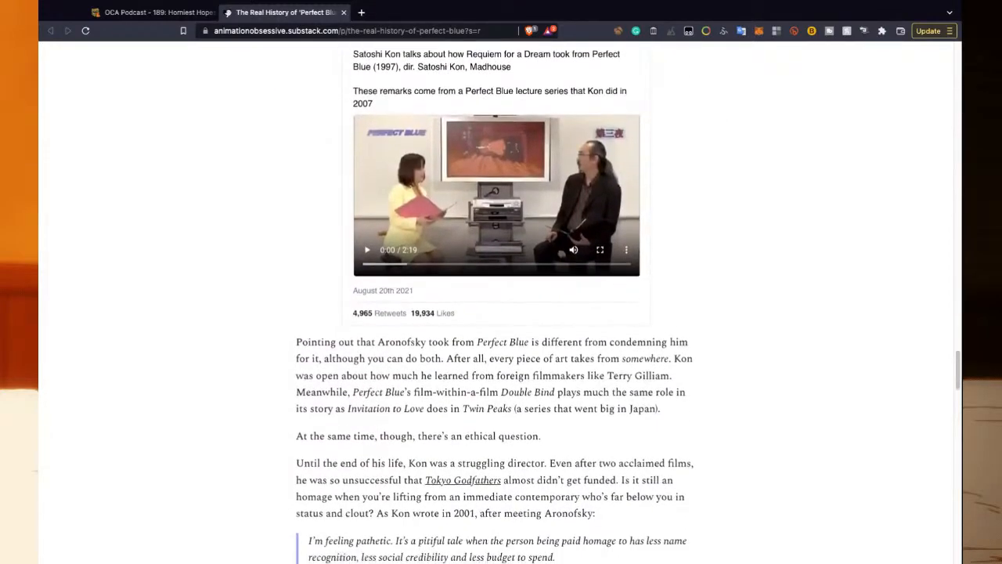
scroll("down", 3)
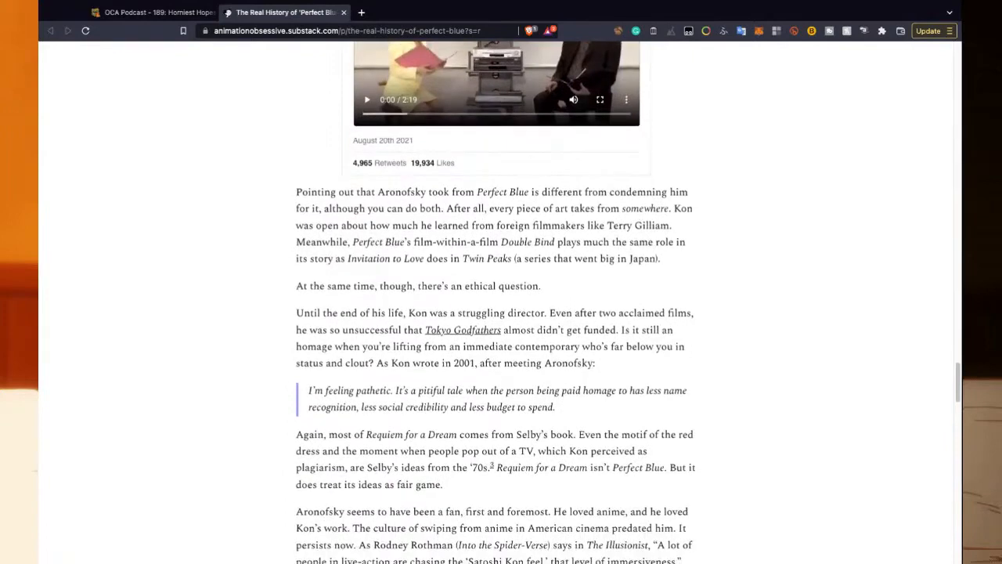
scroll("down", 3)
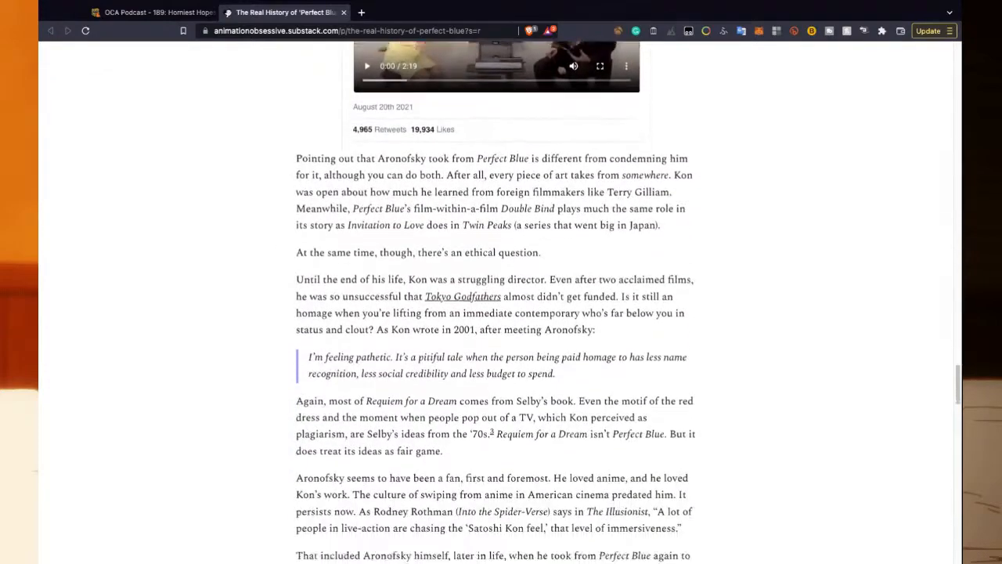
scroll("down", 3)
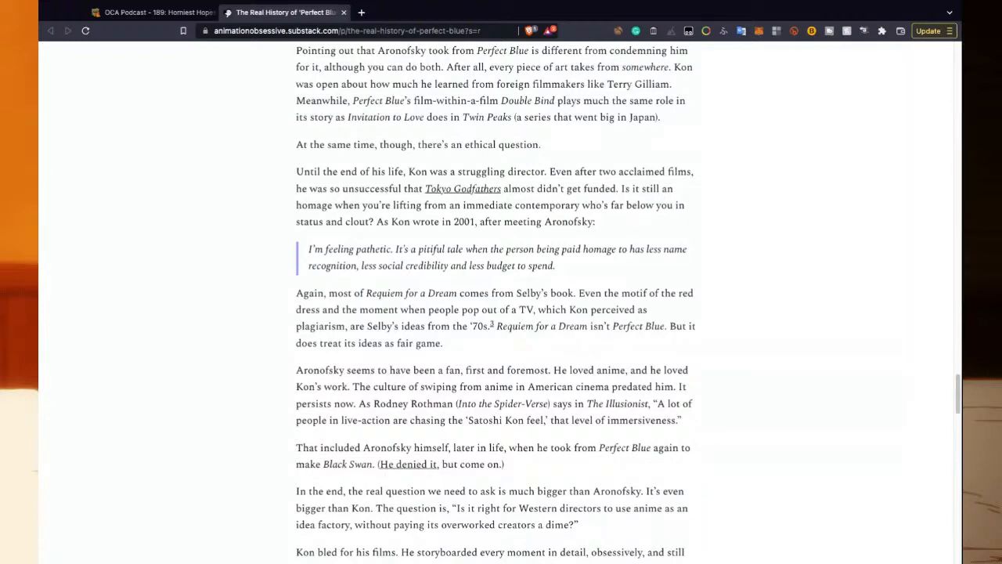
scroll("down", 3)
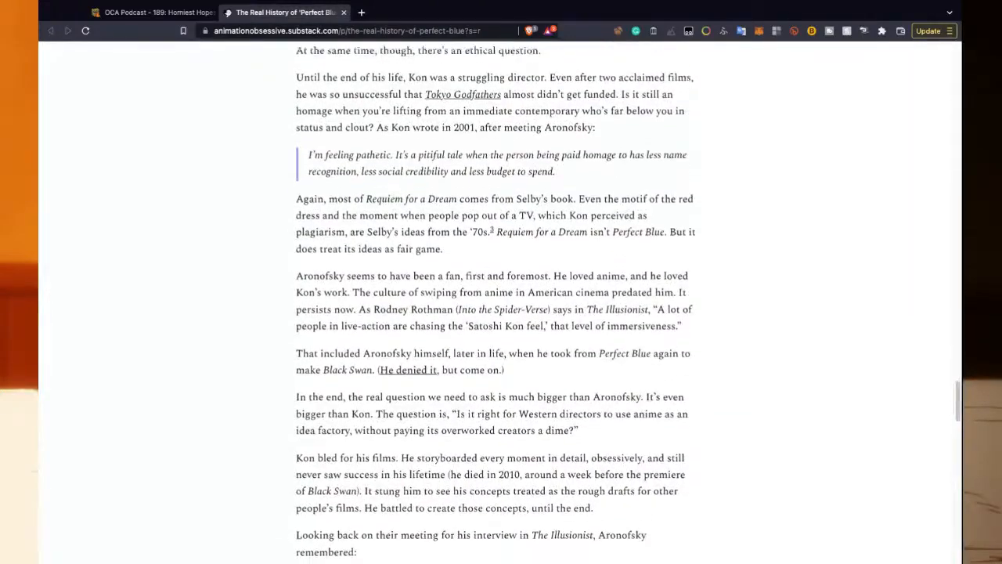
scroll("down", 3)
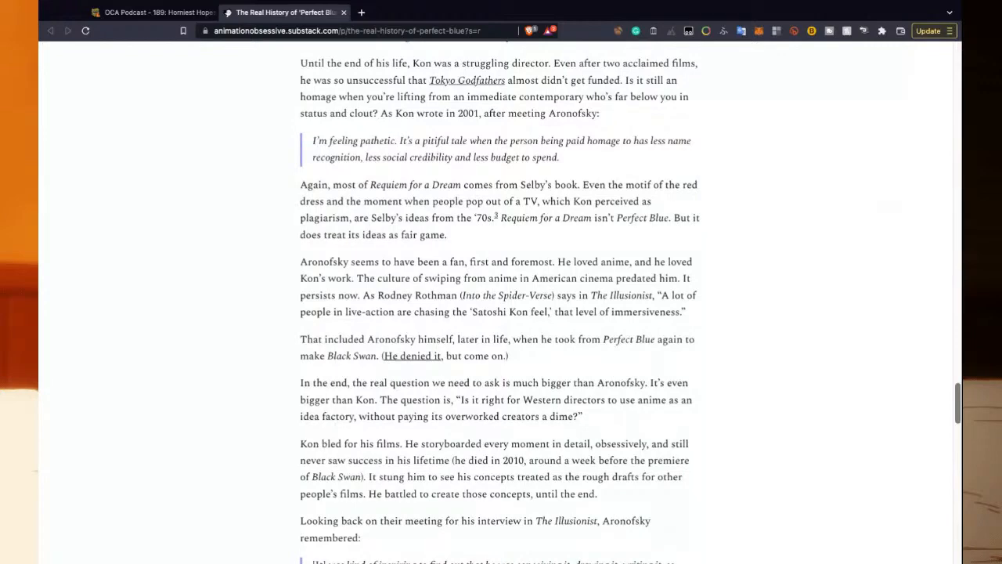
scroll("down", 3)
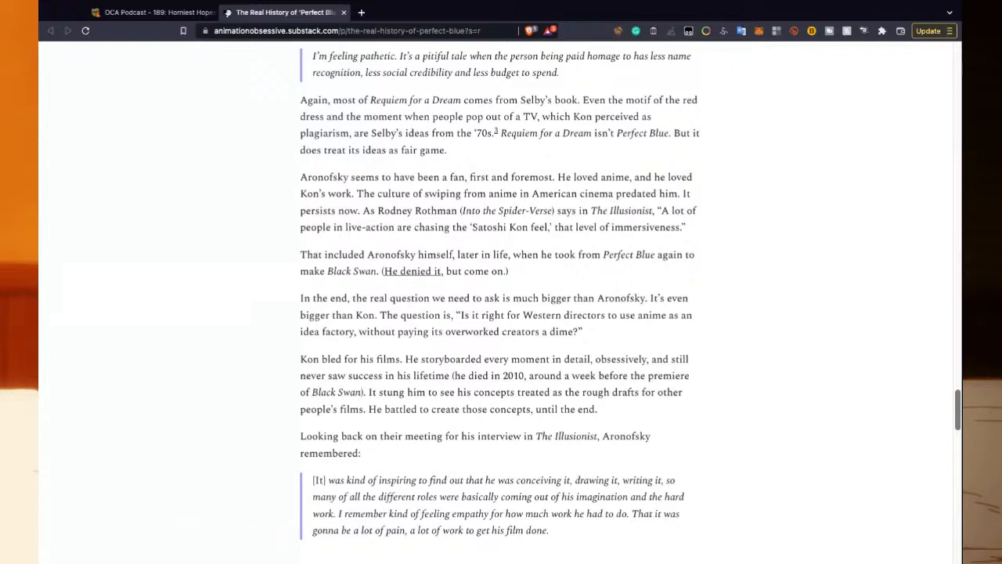
scroll("down", 3)
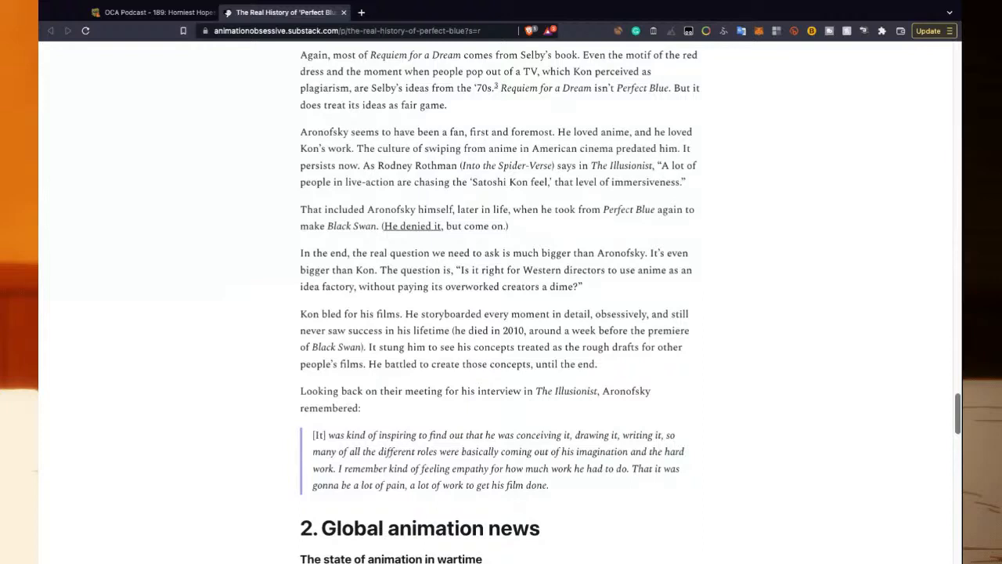
scroll("down", 3)
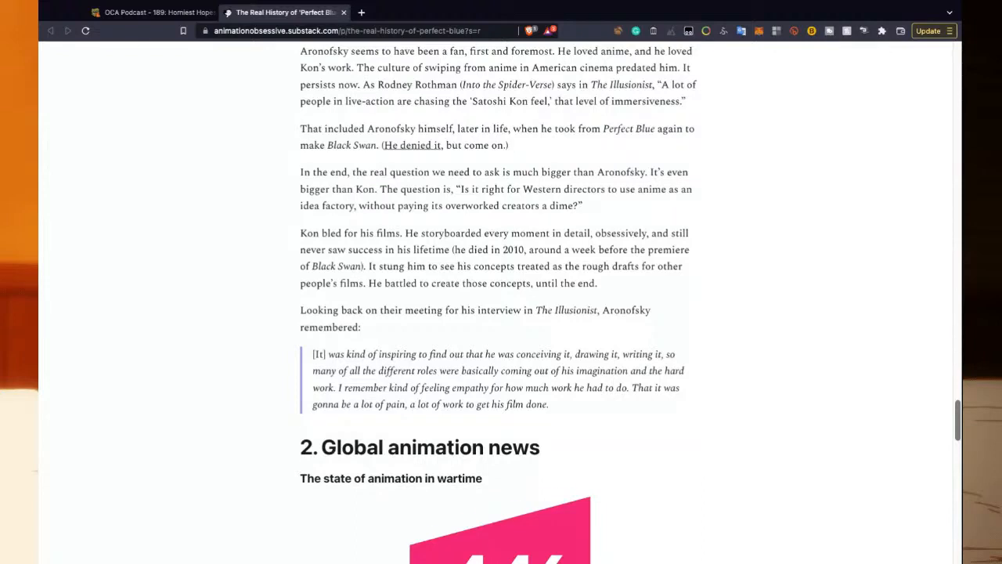
scroll("up", 3)
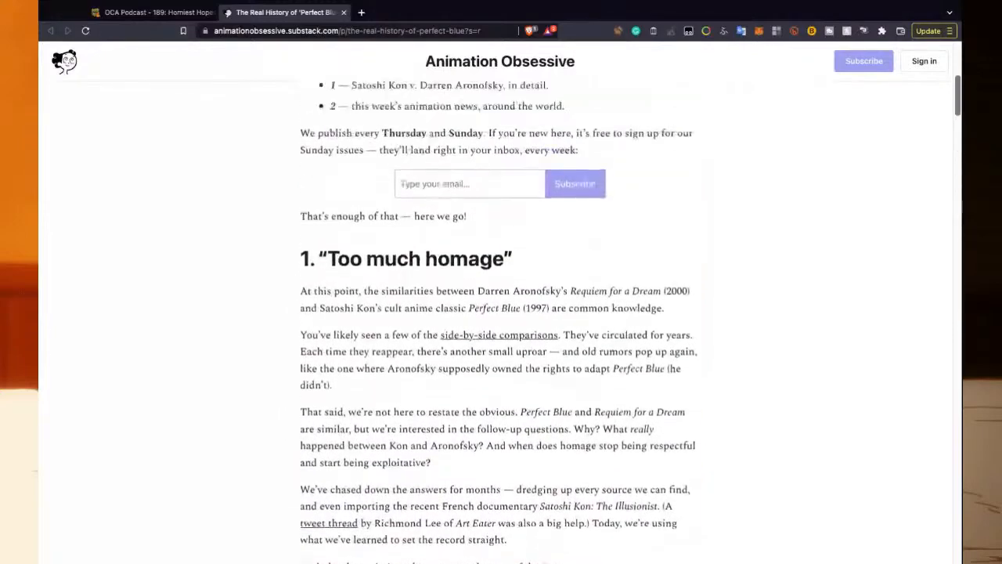
scroll("up", 3)
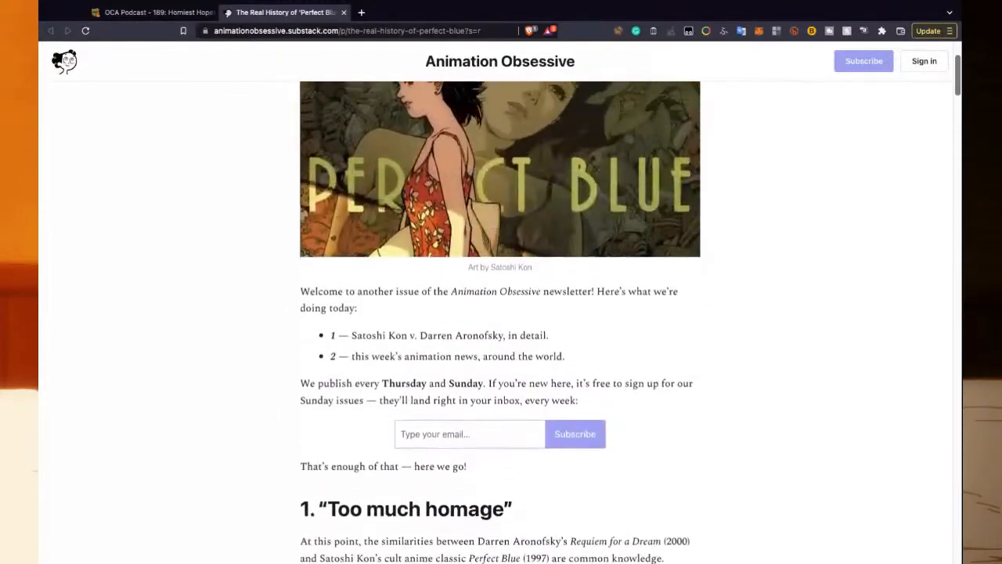
scroll("up", 3)
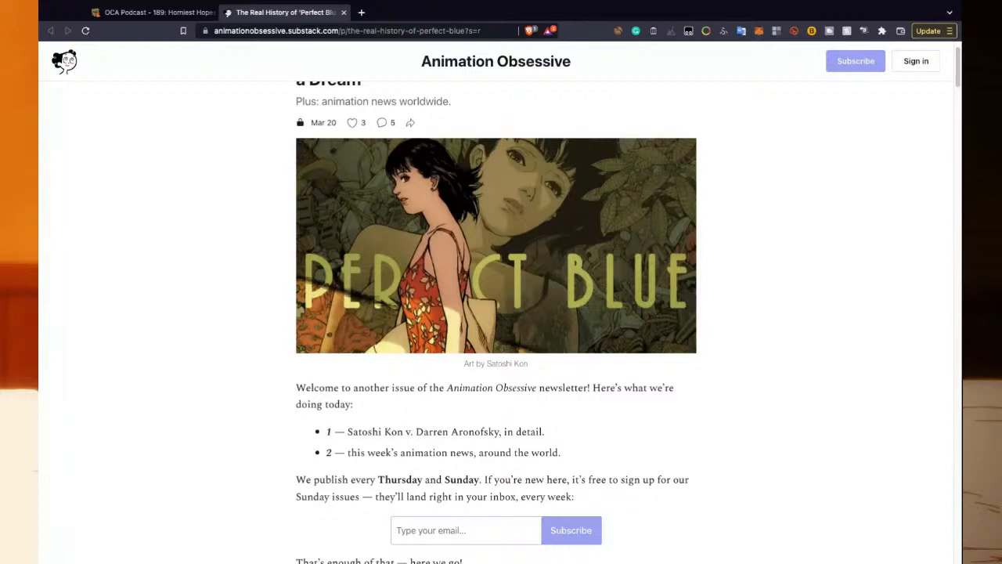
mouse_move(932, 532)
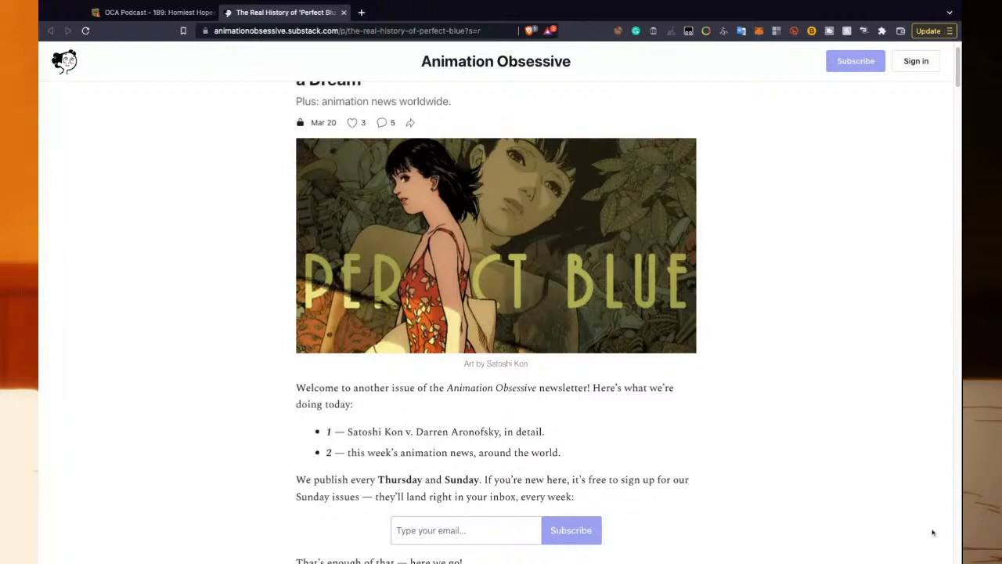